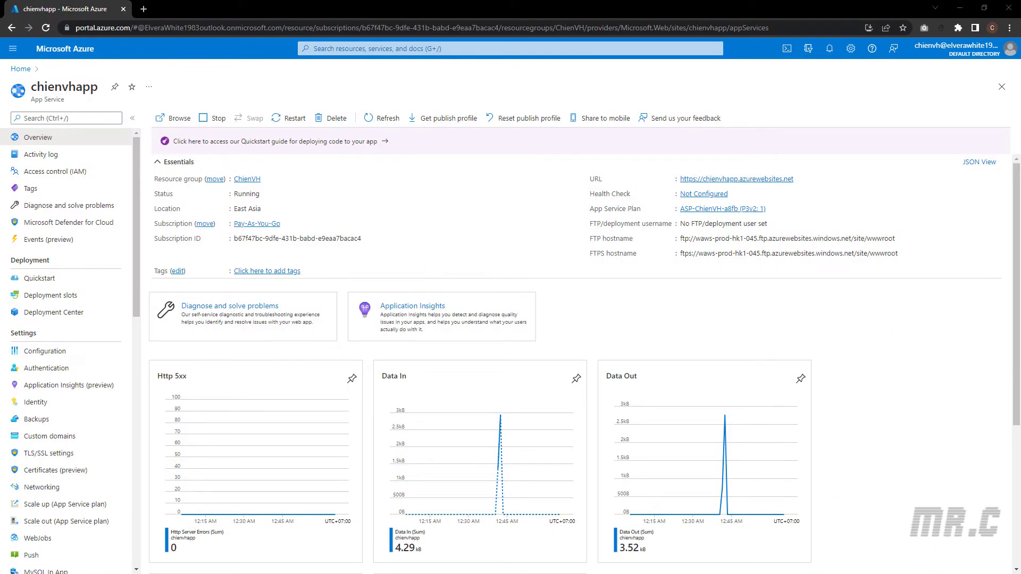
{"action": "mouse_move", "coordinate": [487, 194]}
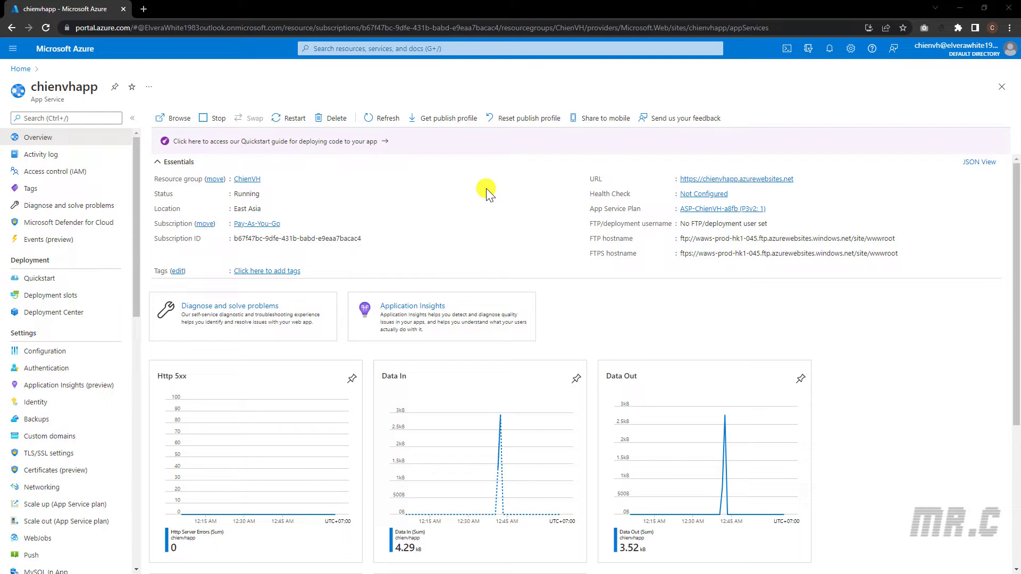
{"action": "mouse_move", "coordinate": [613, 198]}
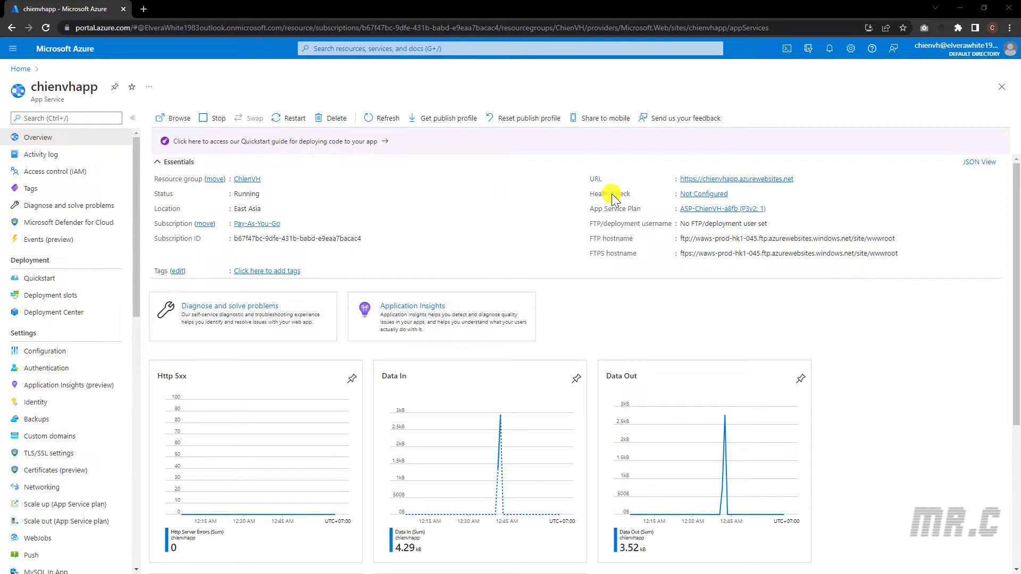
{"action": "mouse_move", "coordinate": [715, 185]}
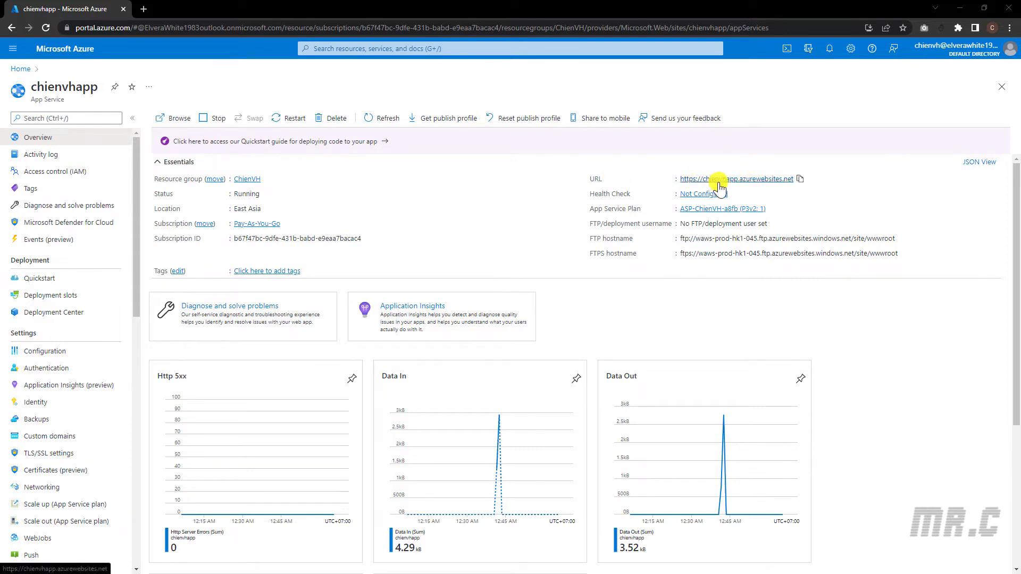
{"action": "mouse_move", "coordinate": [773, 193]}
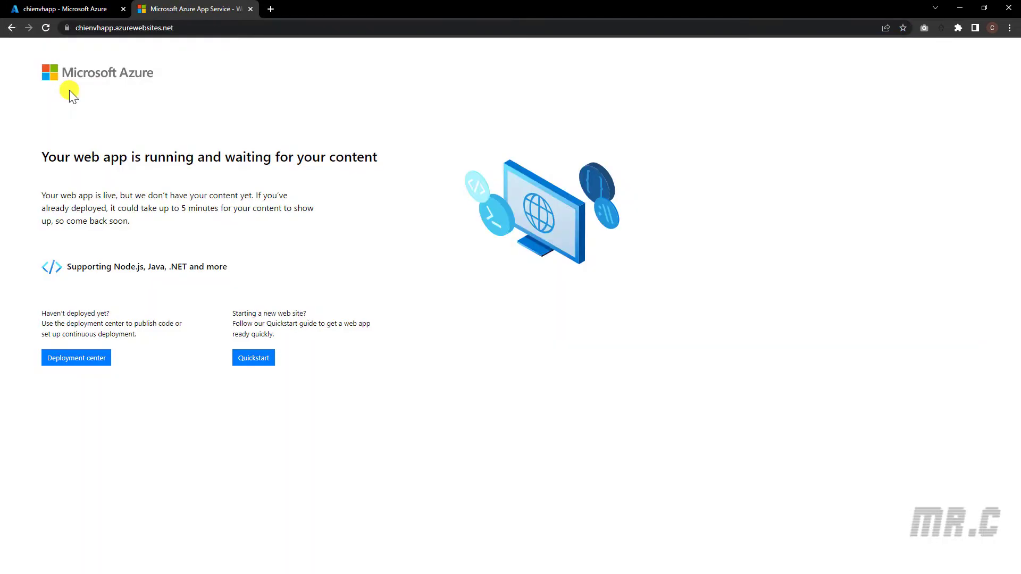
{"action": "mouse_move", "coordinate": [68, 101]}
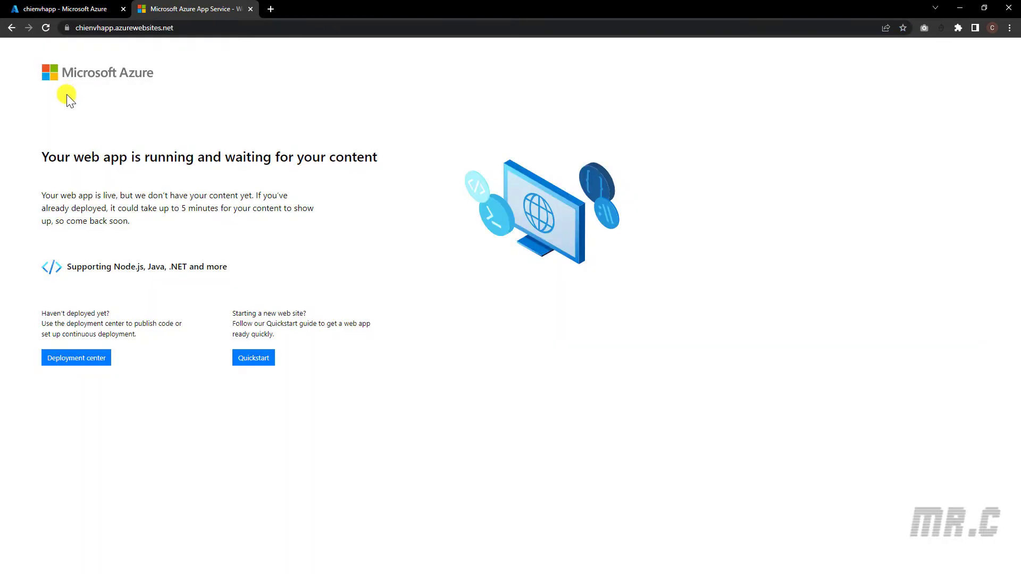
{"action": "mouse_move", "coordinate": [63, 105]}
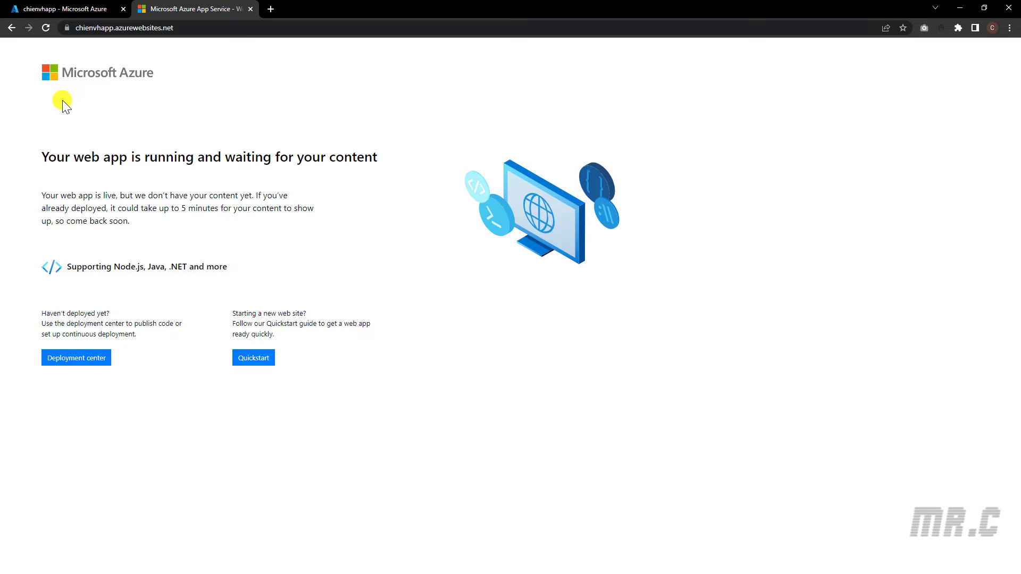
{"action": "mouse_move", "coordinate": [216, 189]}
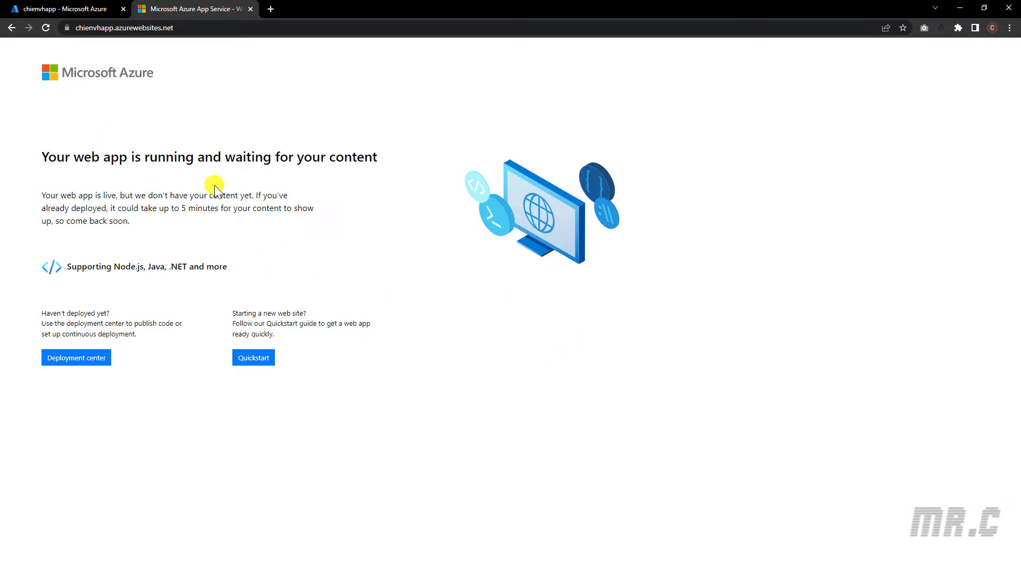
{"action": "mouse_move", "coordinate": [203, 182]}
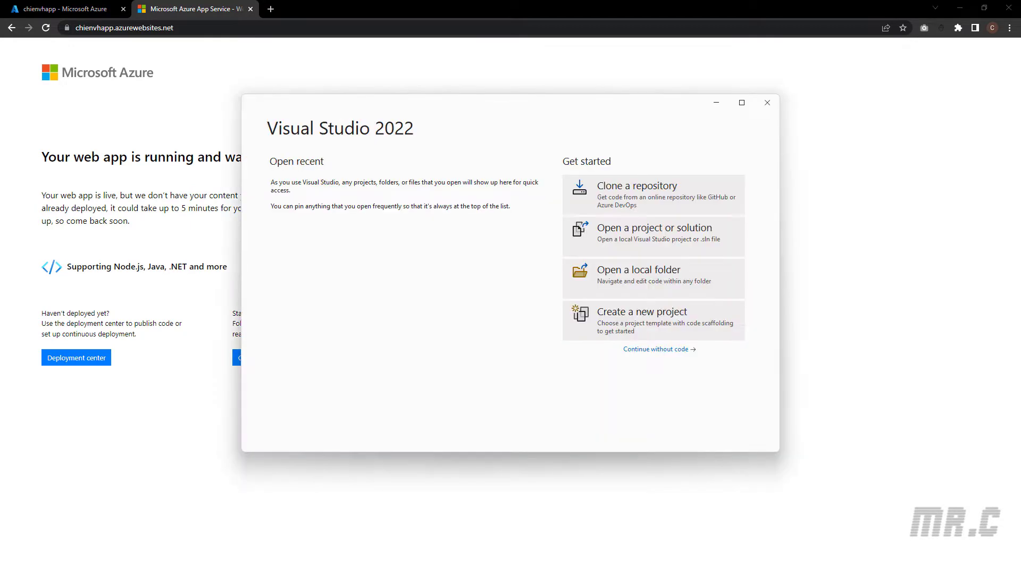
{"action": "mouse_move", "coordinate": [640, 405]}
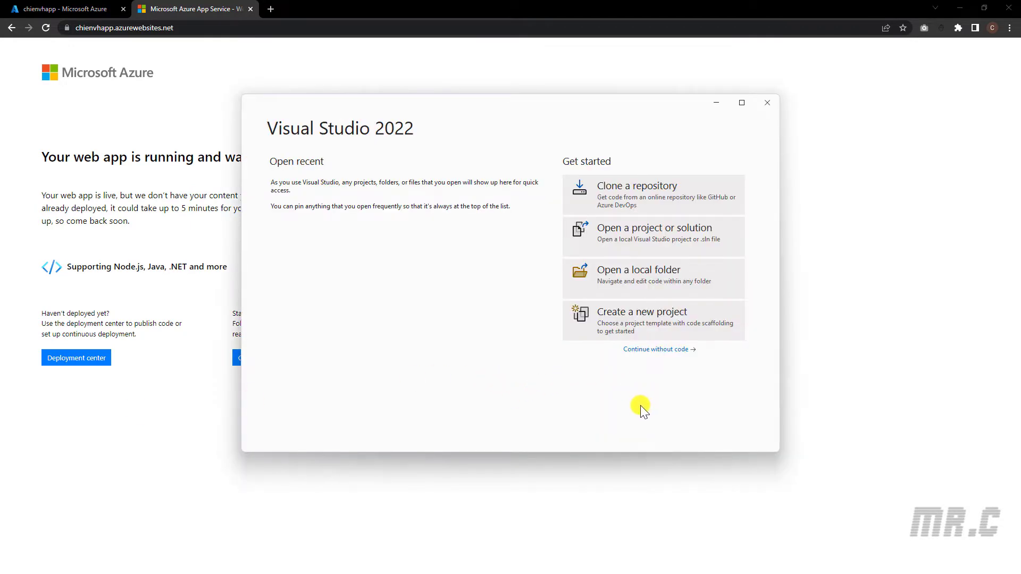
{"action": "mouse_move", "coordinate": [188, 28]}
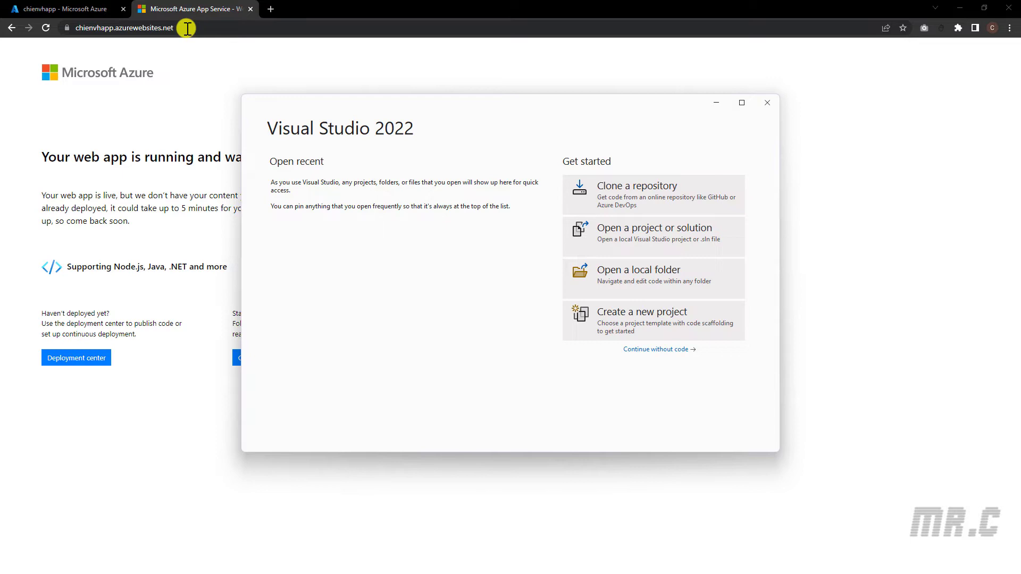
{"action": "mouse_move", "coordinate": [110, 28]}
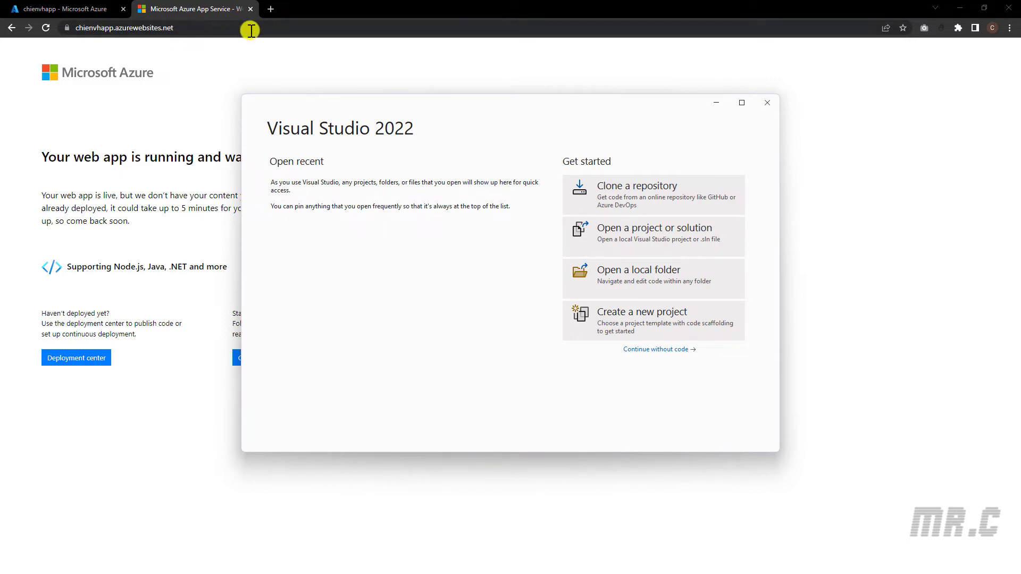
{"action": "mouse_move", "coordinate": [483, 229]}
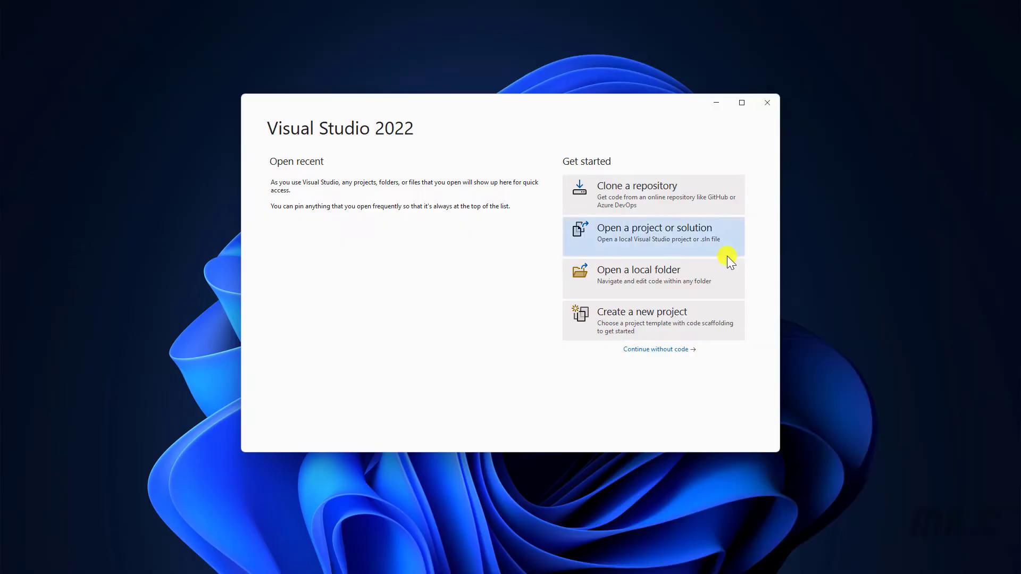
{"action": "mouse_move", "coordinate": [647, 328]}
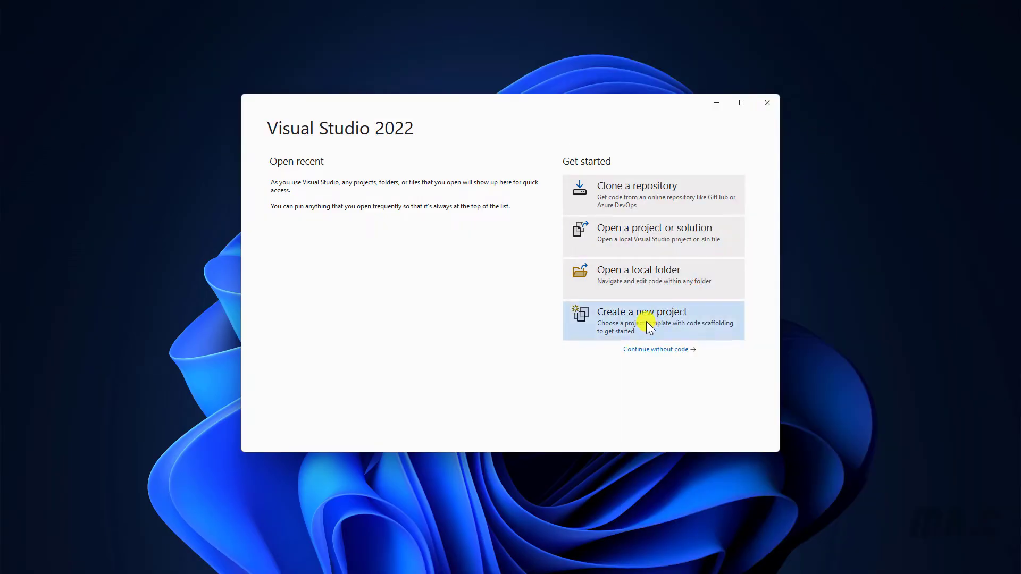
Start creating a new project from the Visual Studio start window.
{"action": "left_click", "coordinate": [641, 319]}
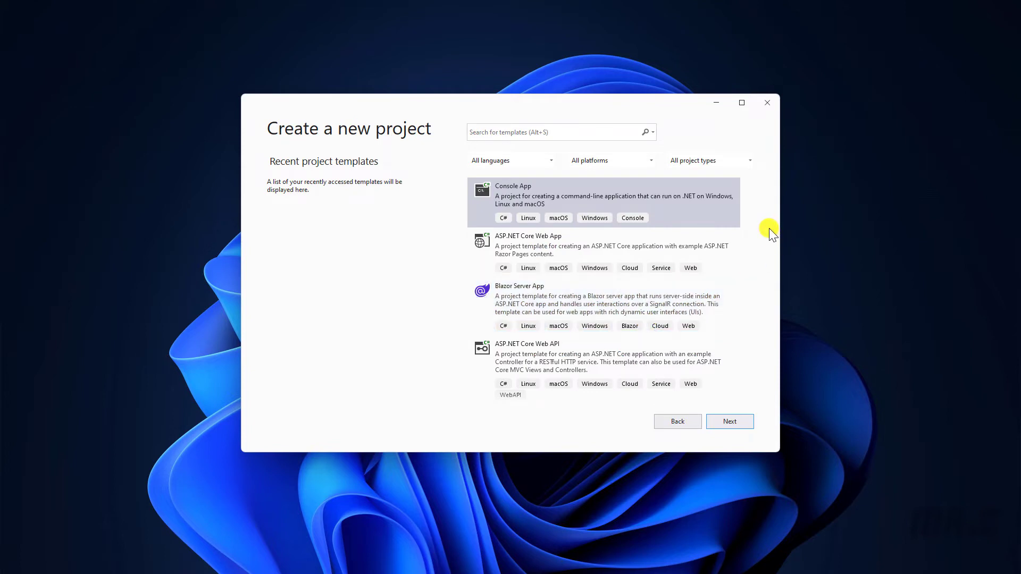
{"action": "mouse_move", "coordinate": [768, 238]}
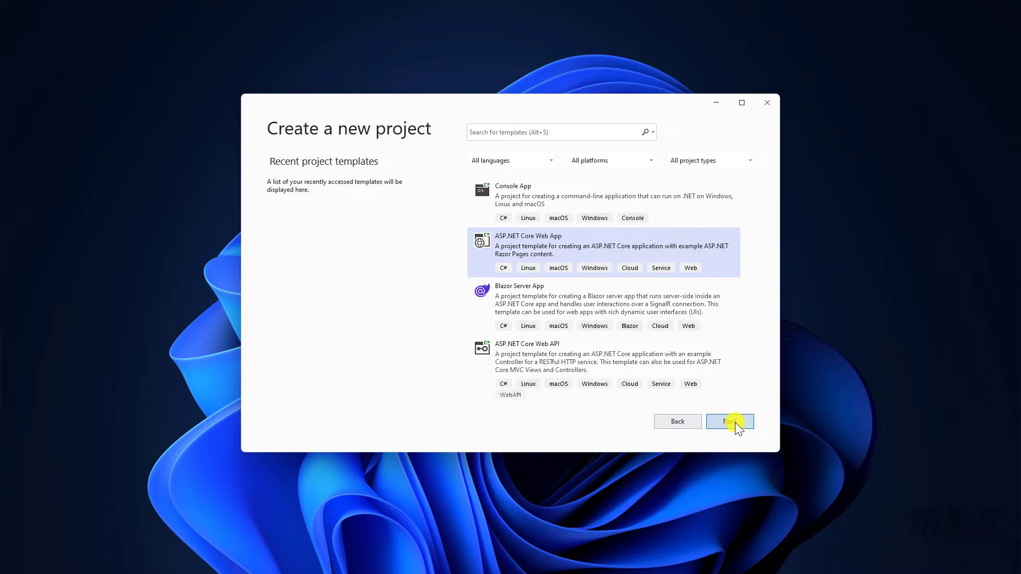
Continue with the ASP.NET Core Web App template and name the project AzureAppService_Demo.
{"action": "left_click", "coordinate": [729, 421]}
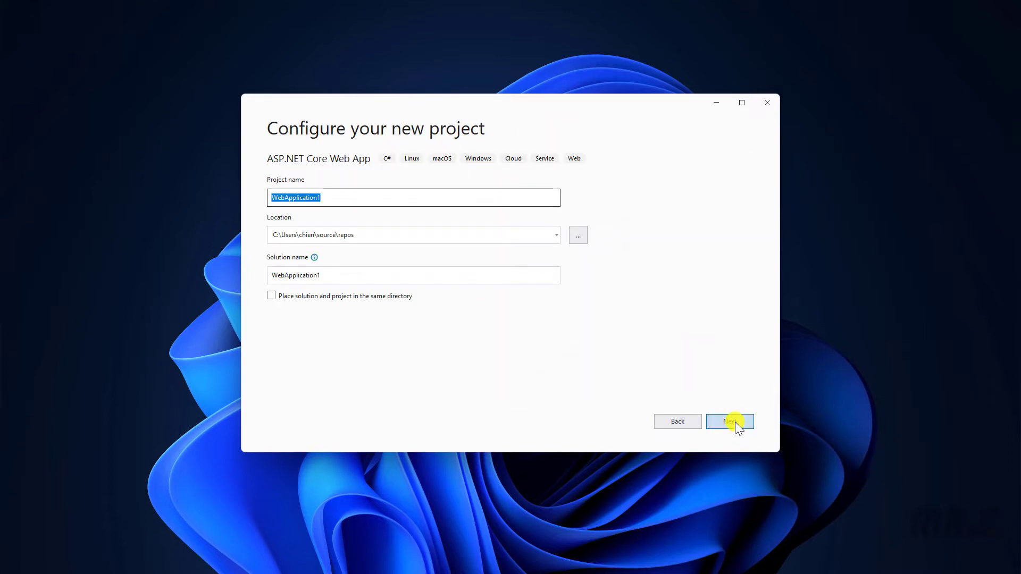
{"action": "mouse_move", "coordinate": [731, 415]}
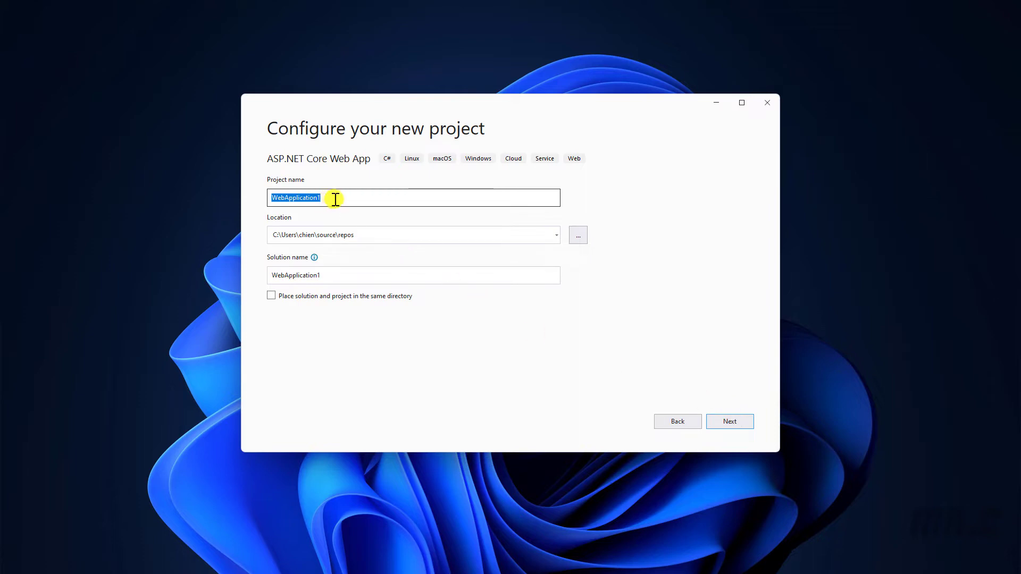
{"action": "type", "text": "Azure"}
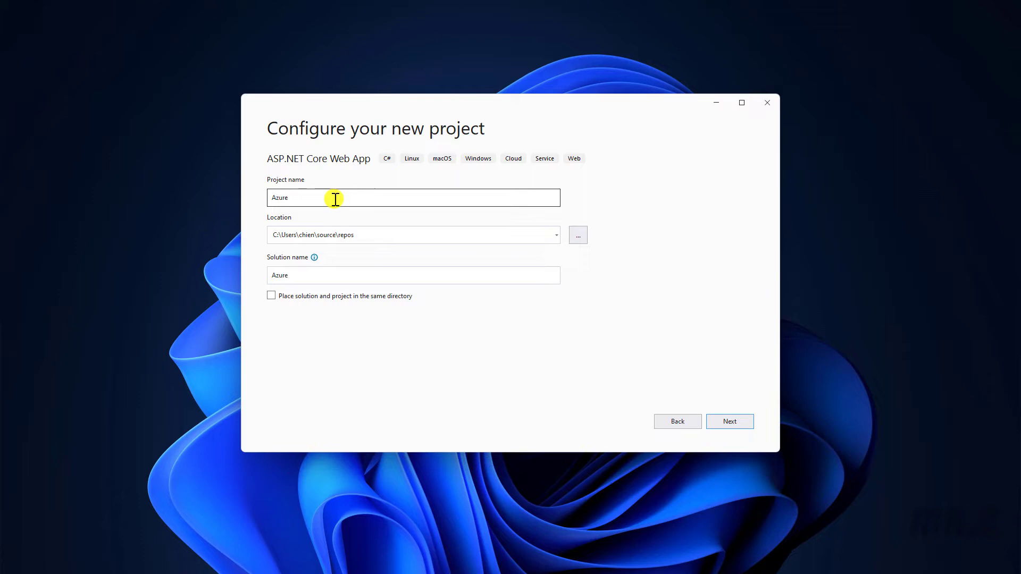
{"action": "type", "text": "WebSe"}
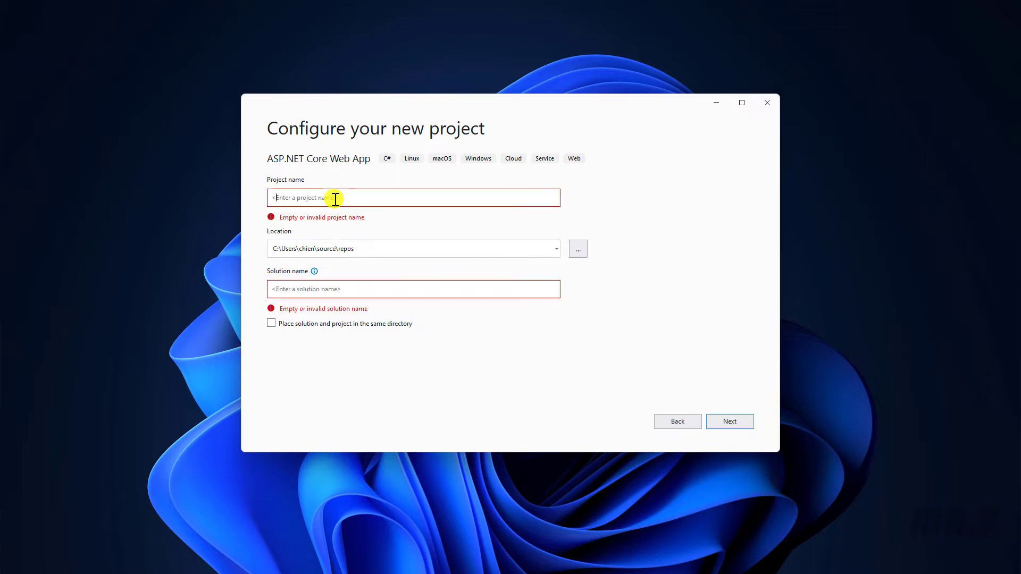
{"action": "type", "text": "Azurte"}
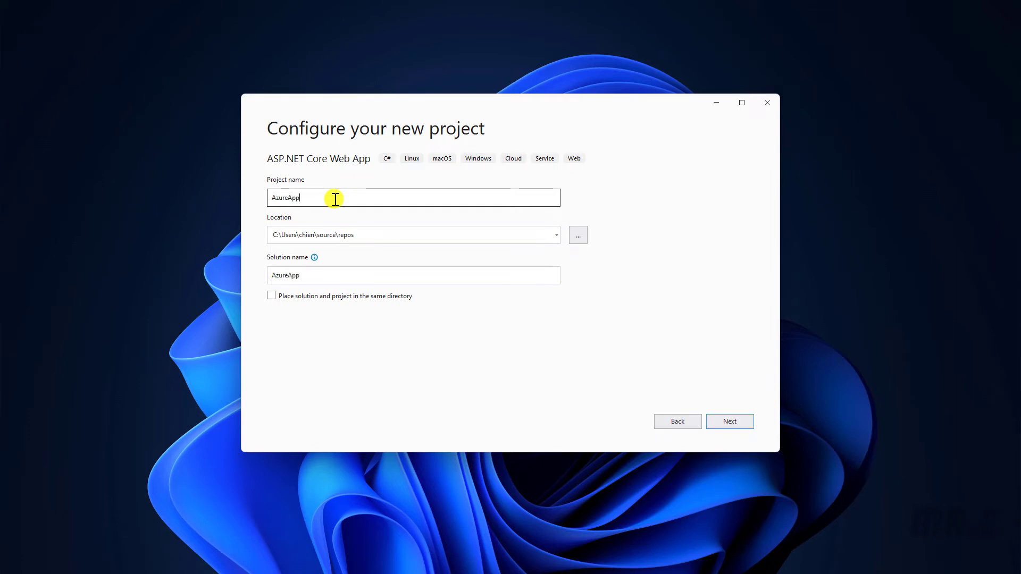
{"action": "type", "text": "Service"}
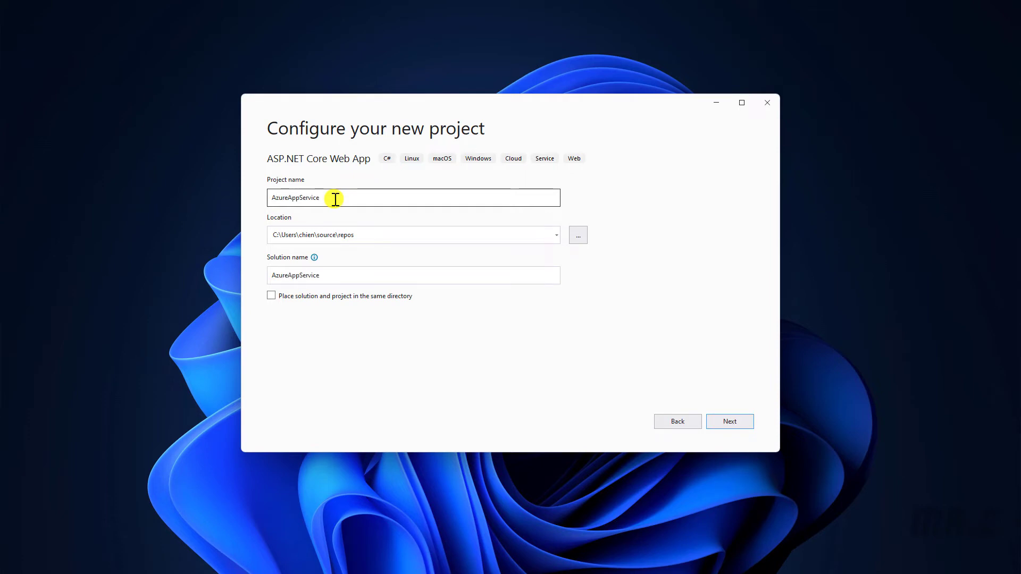
{"action": "type", "text": "_Demo"}
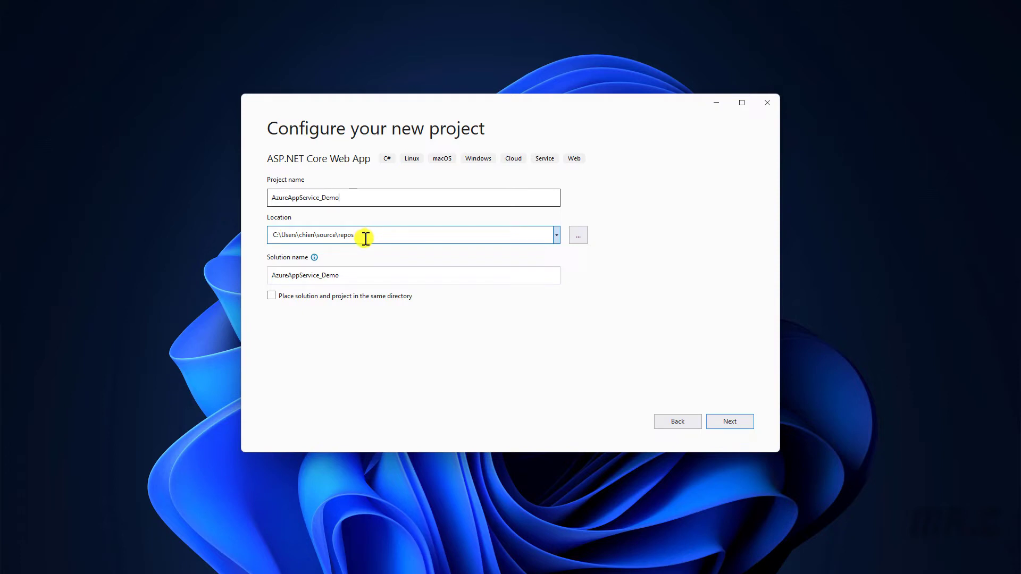
Accept the project name and location to reach the Additional information step.
{"action": "left_click", "coordinate": [728, 421]}
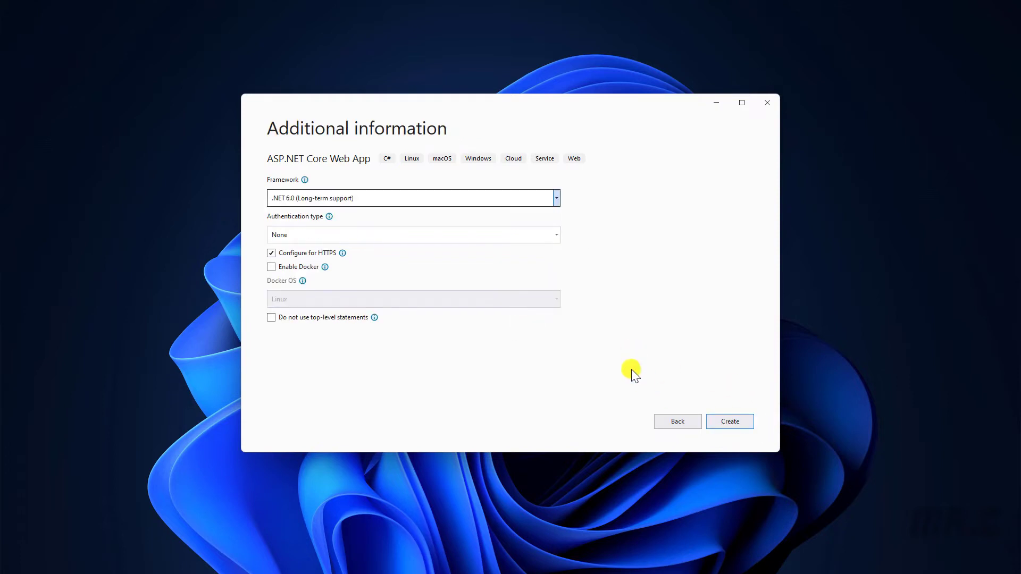
{"action": "mouse_move", "coordinate": [604, 347]}
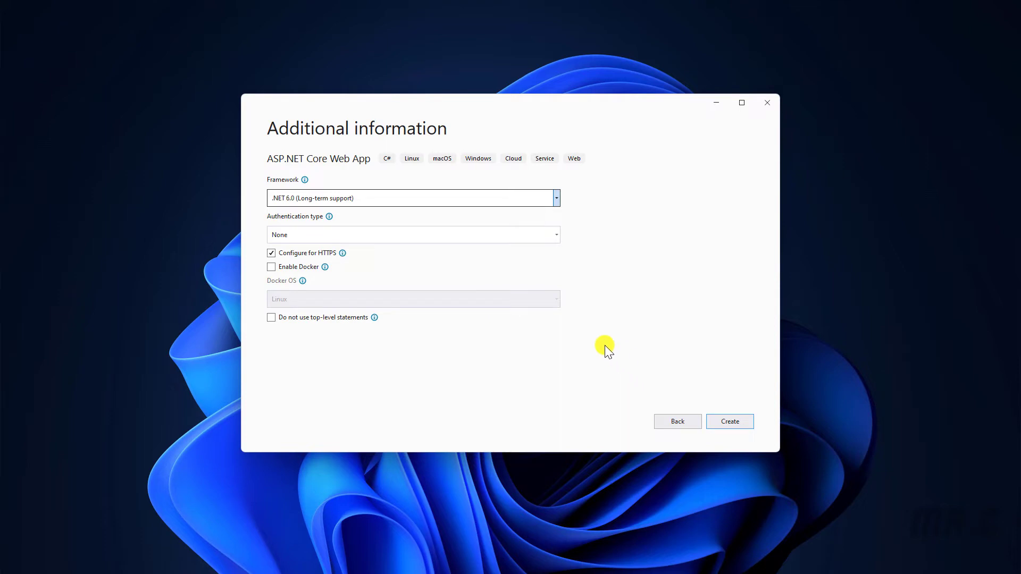
{"action": "mouse_move", "coordinate": [321, 228]}
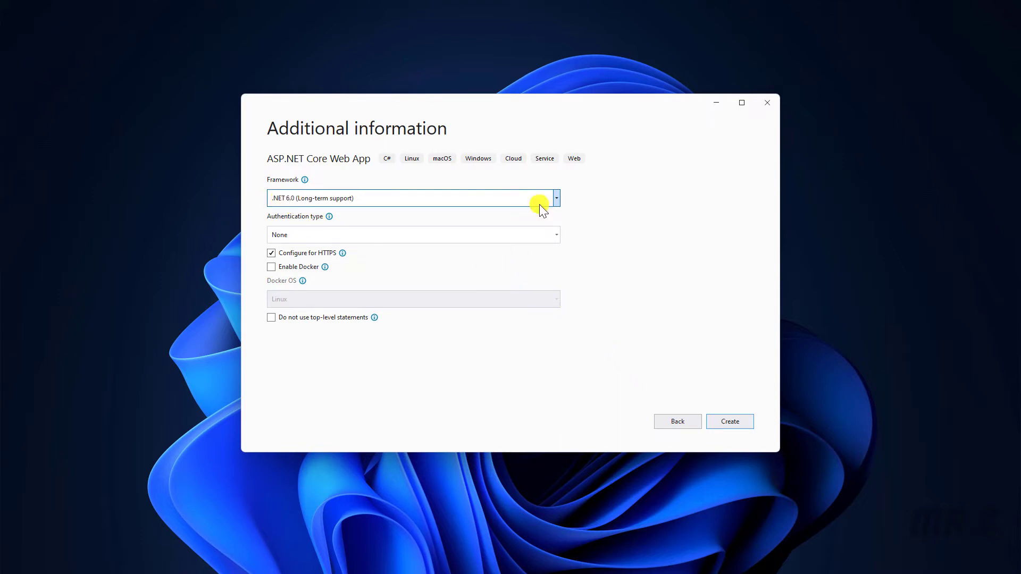
{"action": "mouse_move", "coordinate": [625, 212]}
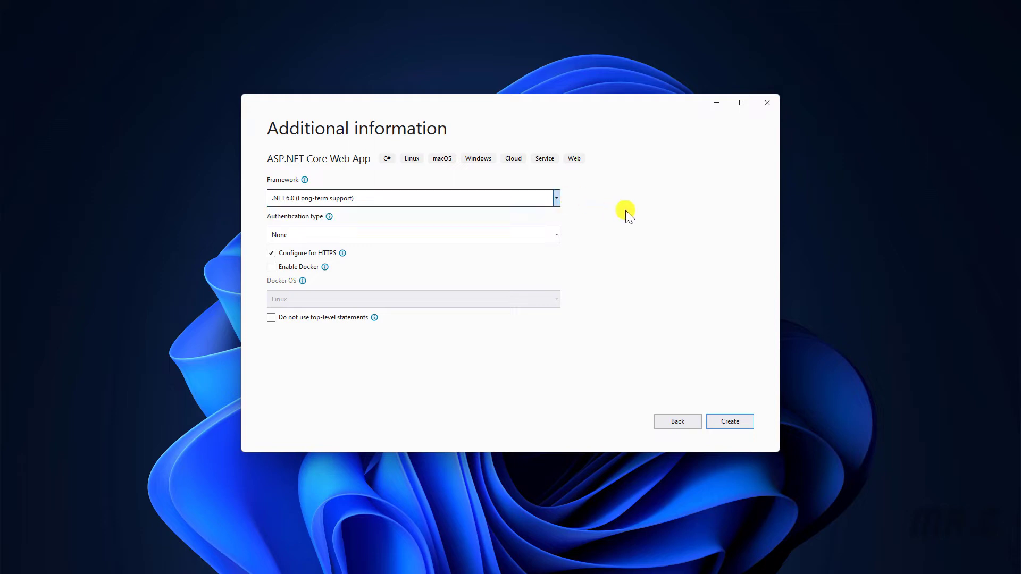
{"action": "mouse_move", "coordinate": [309, 230]}
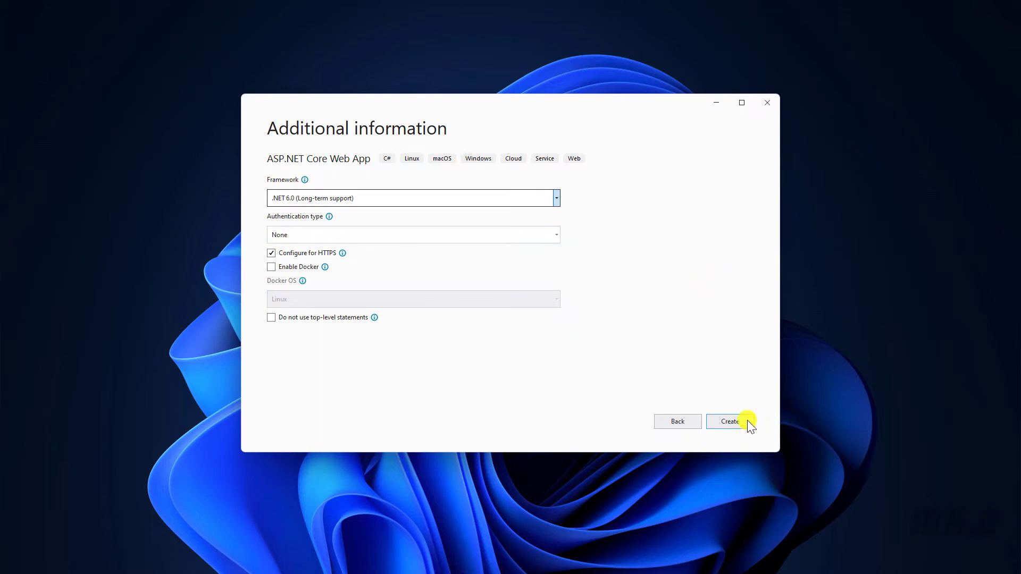
Create the AzureAppService_Demo project with .NET 6.0, no authentication and HTTPS.
{"action": "left_click", "coordinate": [728, 421]}
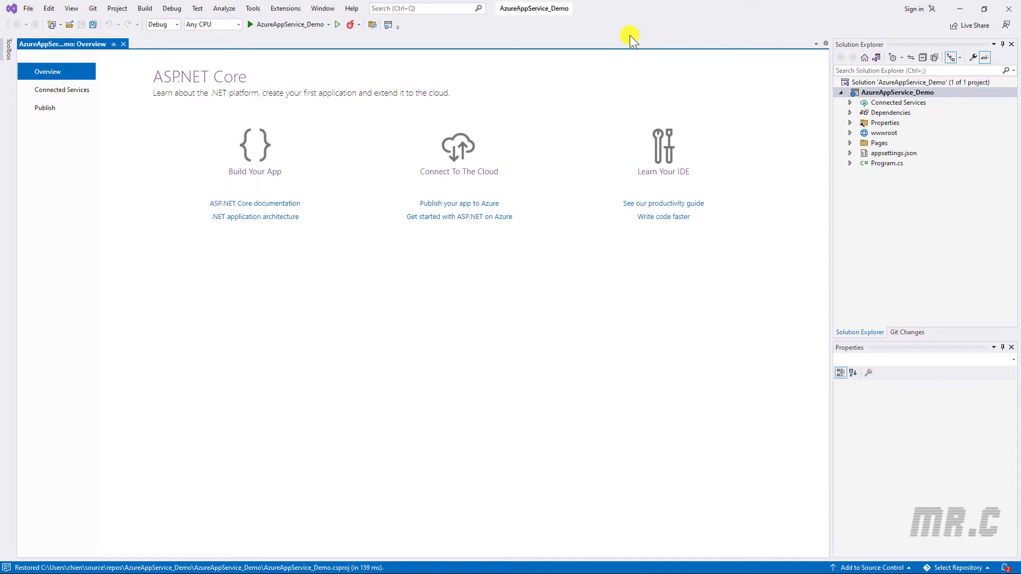
Run the app locally and trust the ASP.NET Core and IIS Express SSL certificates.
{"action": "left_click", "coordinate": [850, 143]}
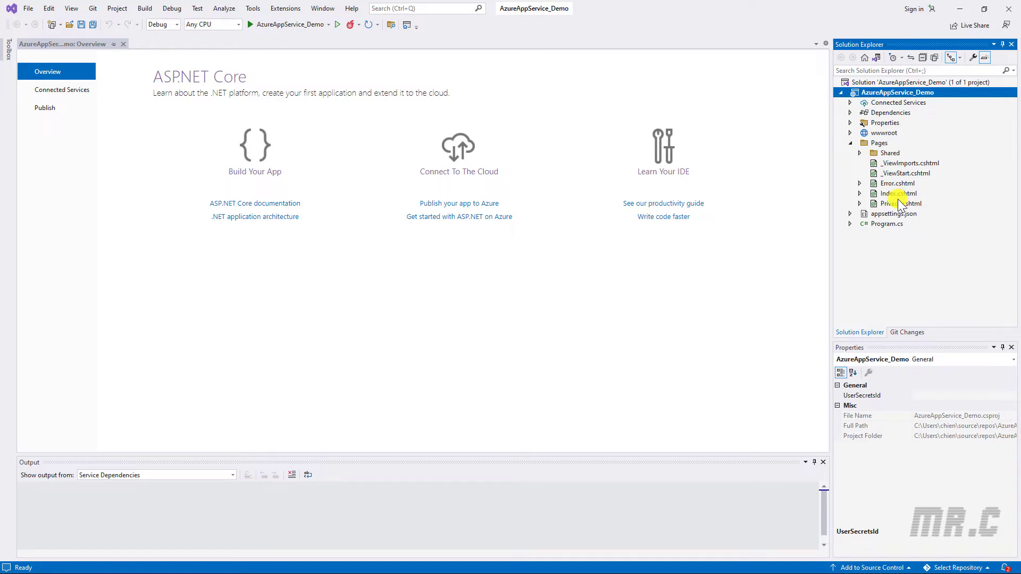
{"action": "mouse_move", "coordinate": [340, 159]}
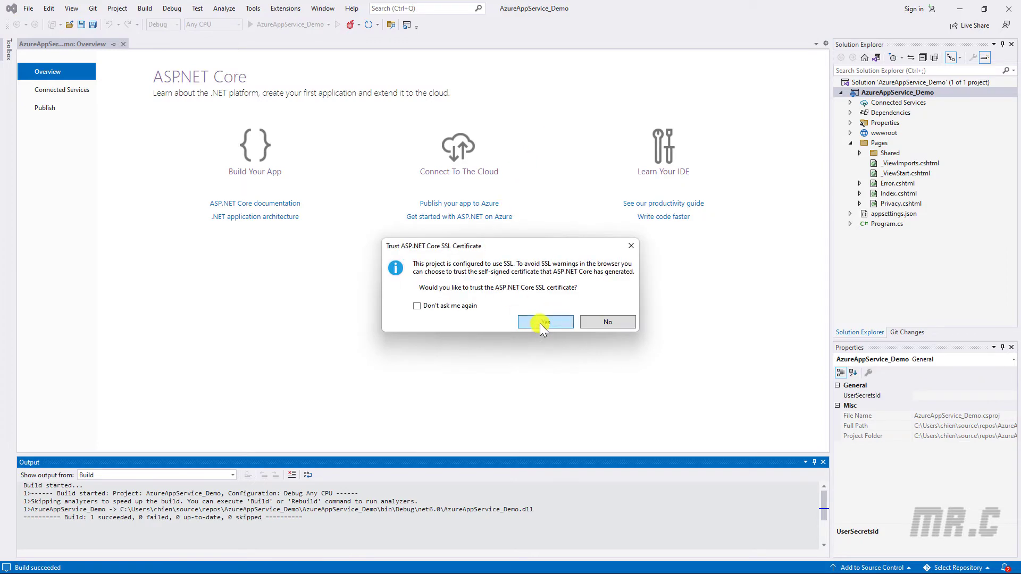
{"action": "left_click", "coordinate": [544, 321]}
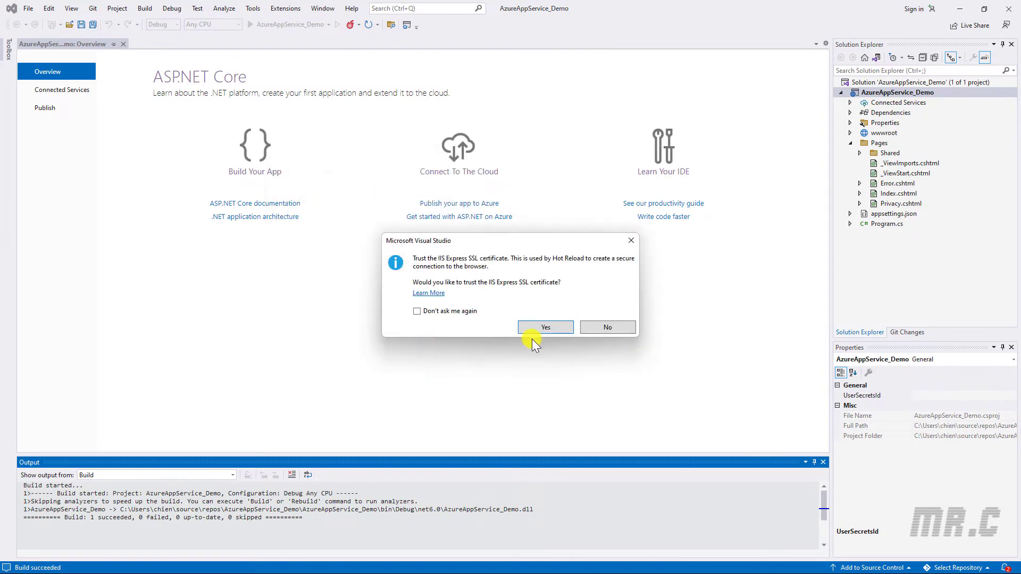
{"action": "left_click", "coordinate": [545, 327]}
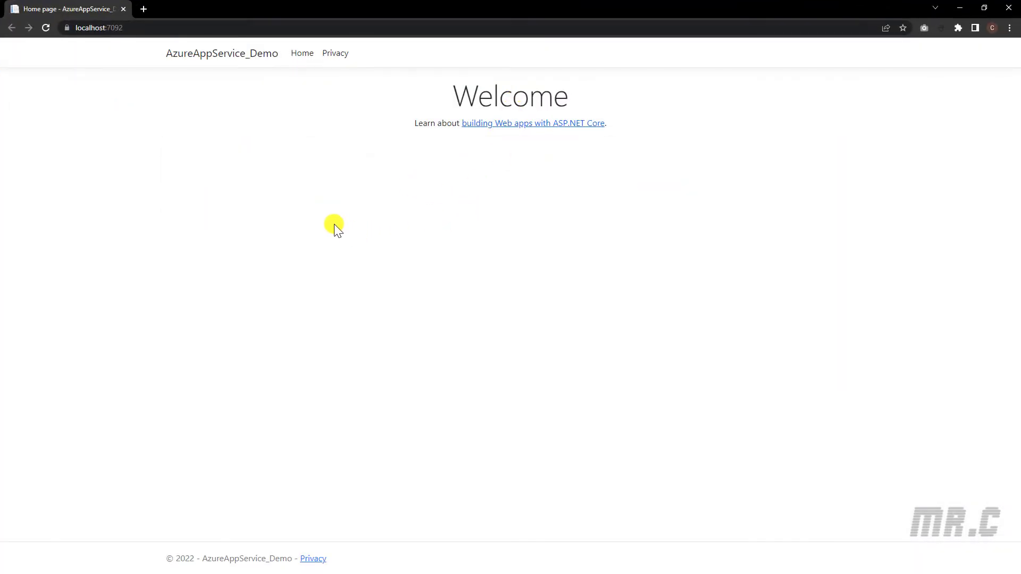
{"action": "mouse_move", "coordinate": [318, 55]}
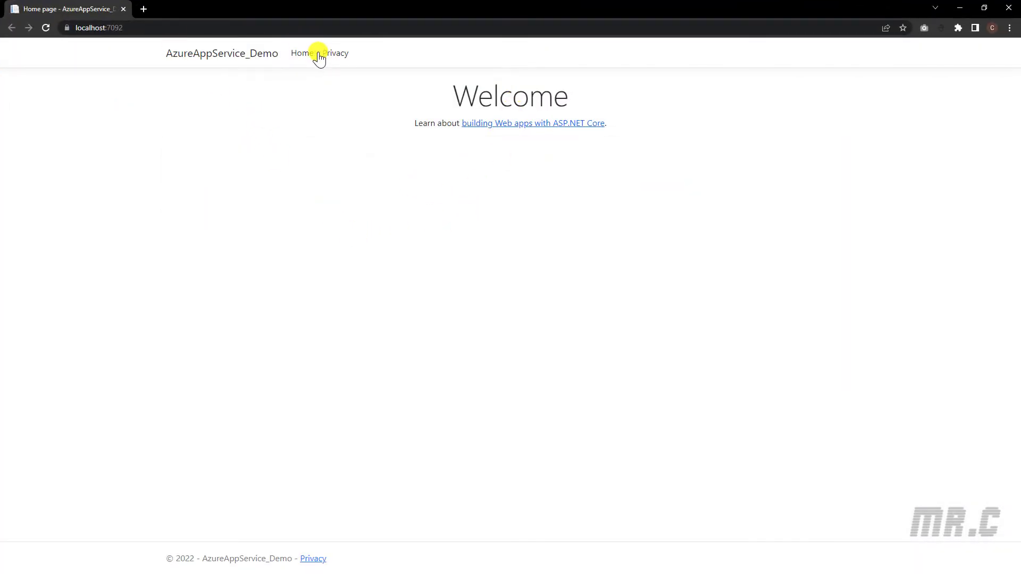
View the local site's Privacy Policy page, then close Chrome to stop the app.
{"action": "left_click", "coordinate": [337, 53]}
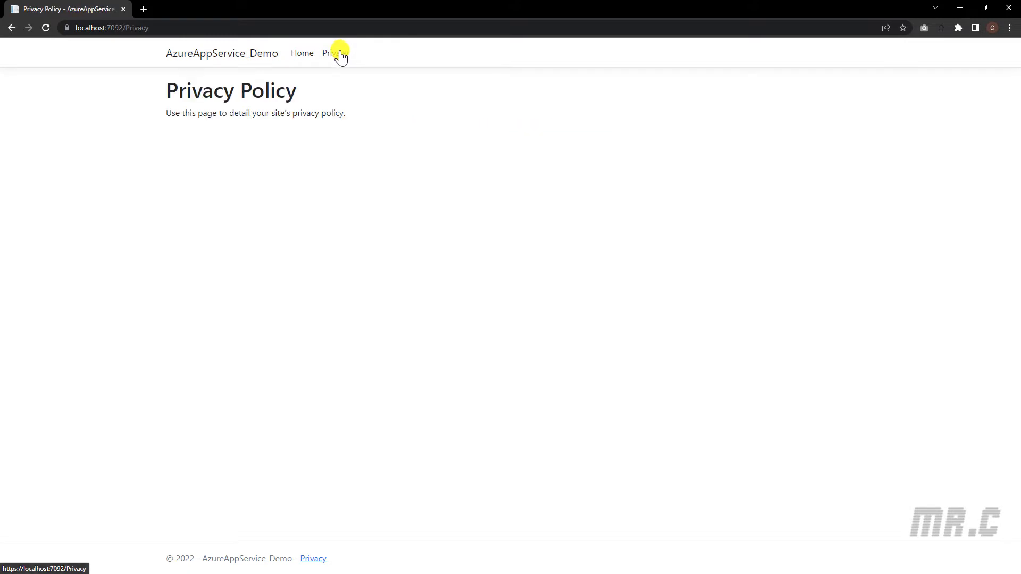
{"action": "left_click", "coordinate": [301, 53]}
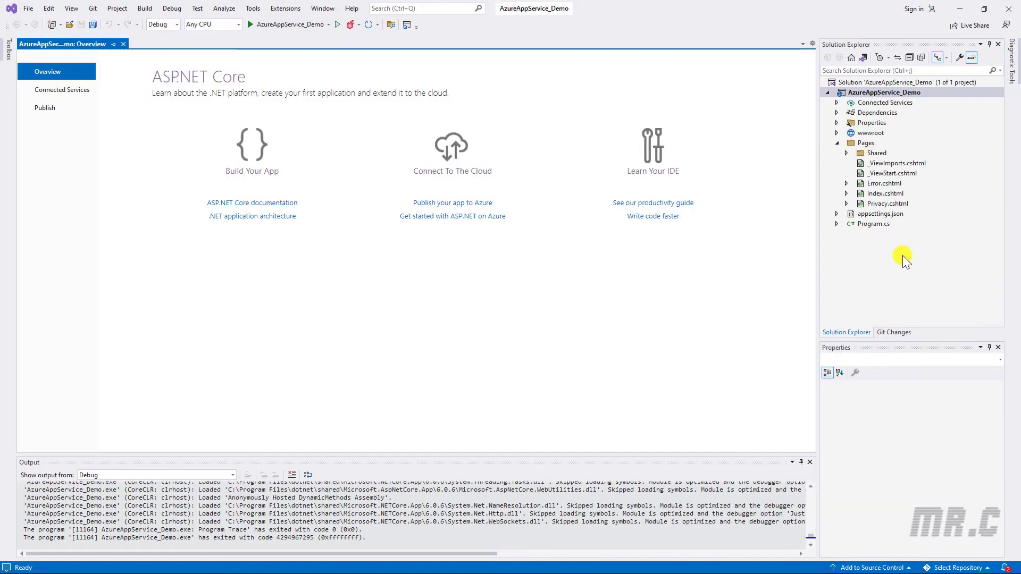
Edit Index.cshtml so the h1 heading reads 'Welcome from ChienVH'.
{"action": "left_click", "coordinate": [886, 192]}
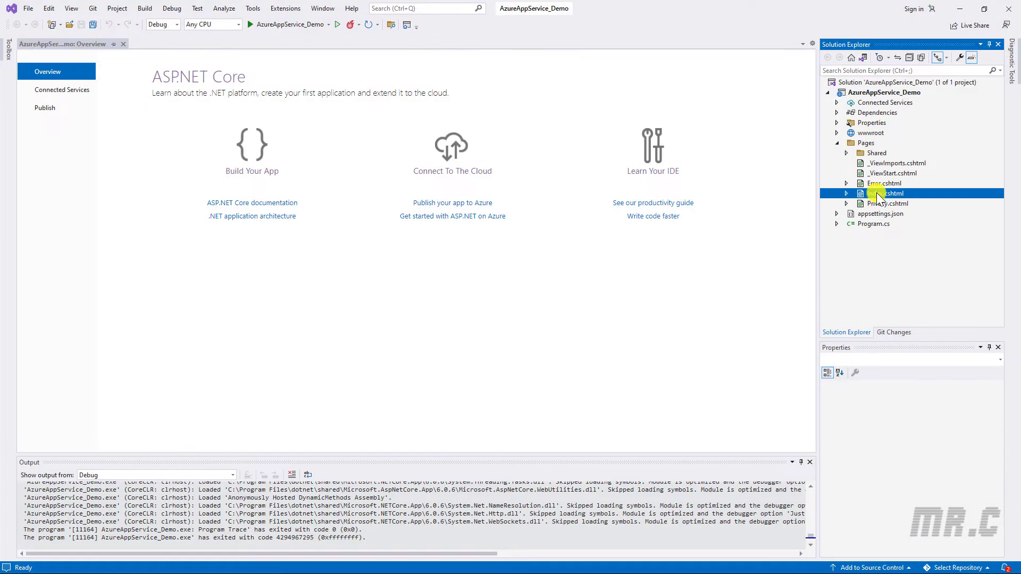
{"action": "double_click", "coordinate": [886, 192]}
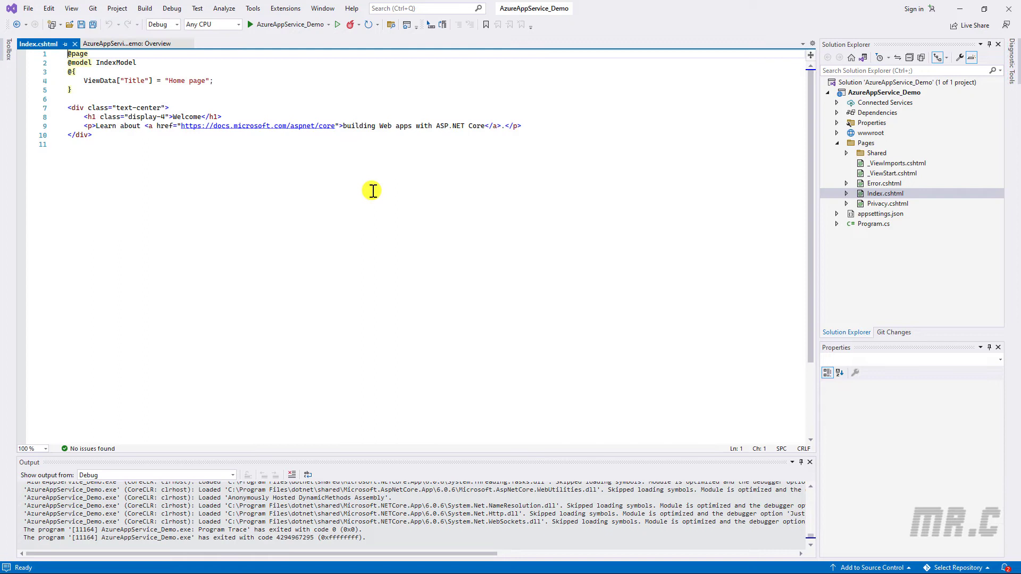
{"action": "mouse_move", "coordinate": [286, 152]}
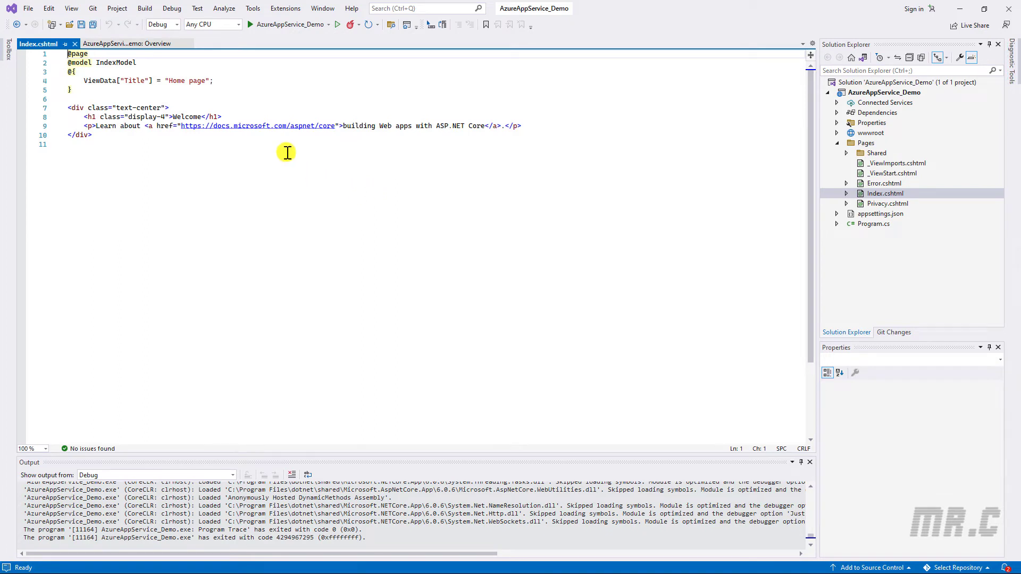
{"action": "left_click", "coordinate": [172, 116]}
{"action": "type", "text": " from "}
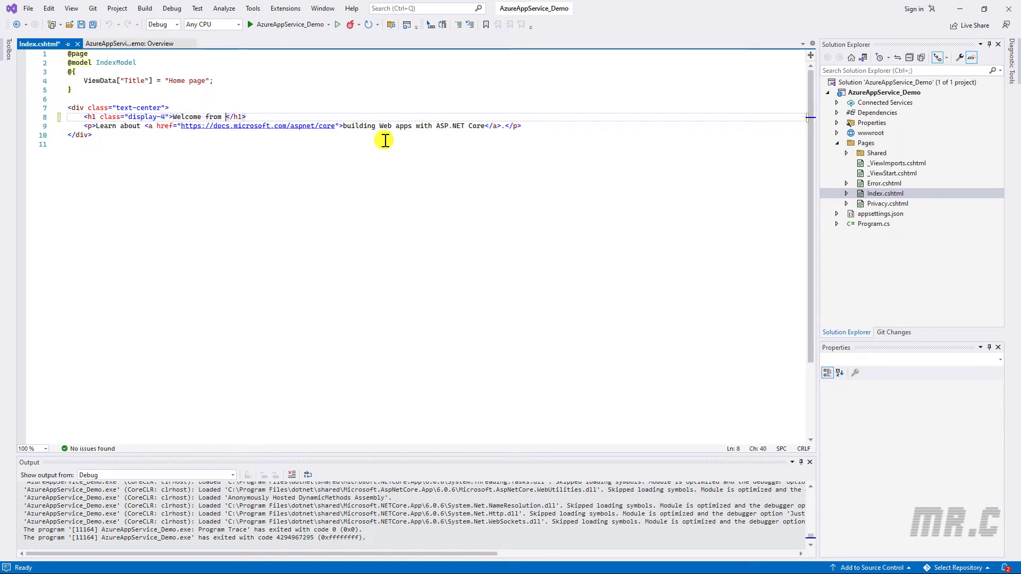
{"action": "type", "text": "ChienVH"}
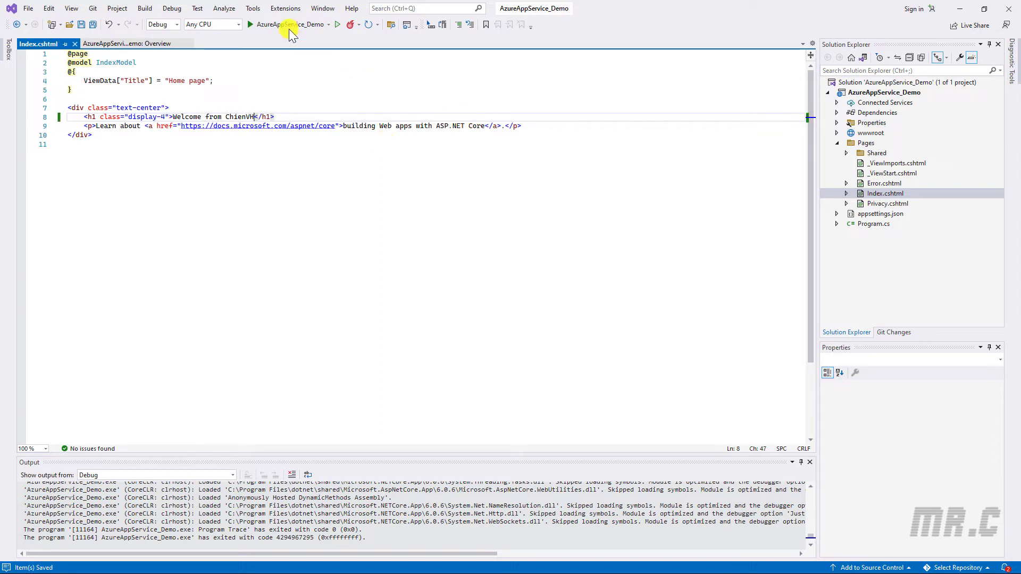
Relaunch the app and maximize Chrome to see the 'Welcome from ChienVH' heading.
{"action": "left_click", "coordinate": [249, 24]}
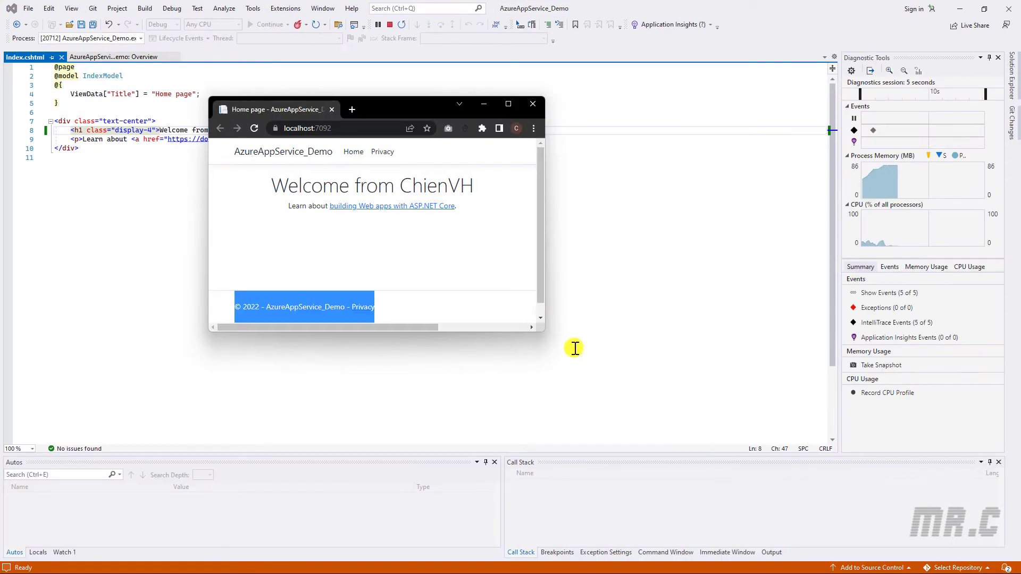
{"action": "mouse_move", "coordinate": [507, 105]}
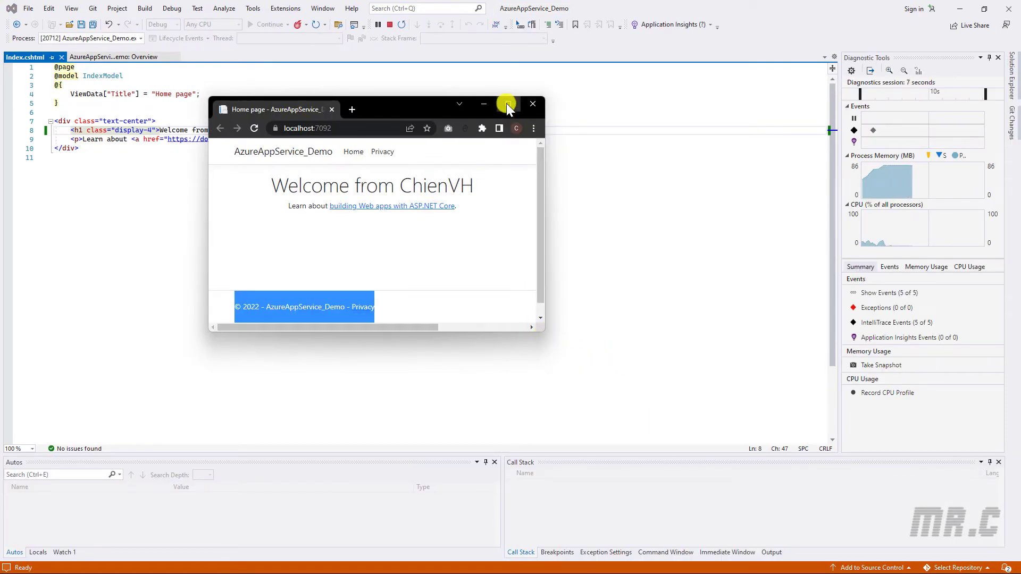
{"action": "left_click", "coordinate": [506, 105]}
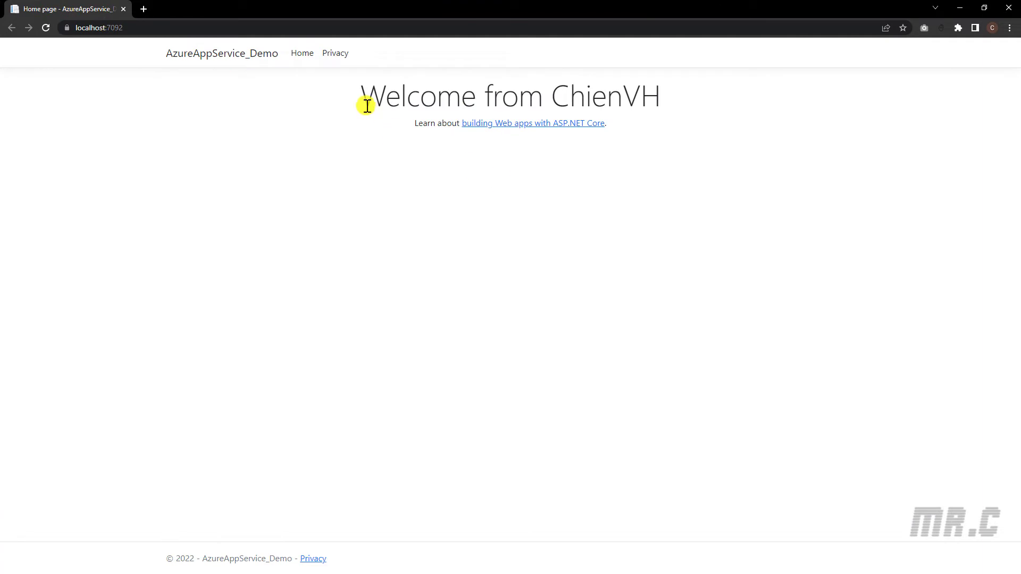
{"action": "mouse_move", "coordinate": [328, 129]}
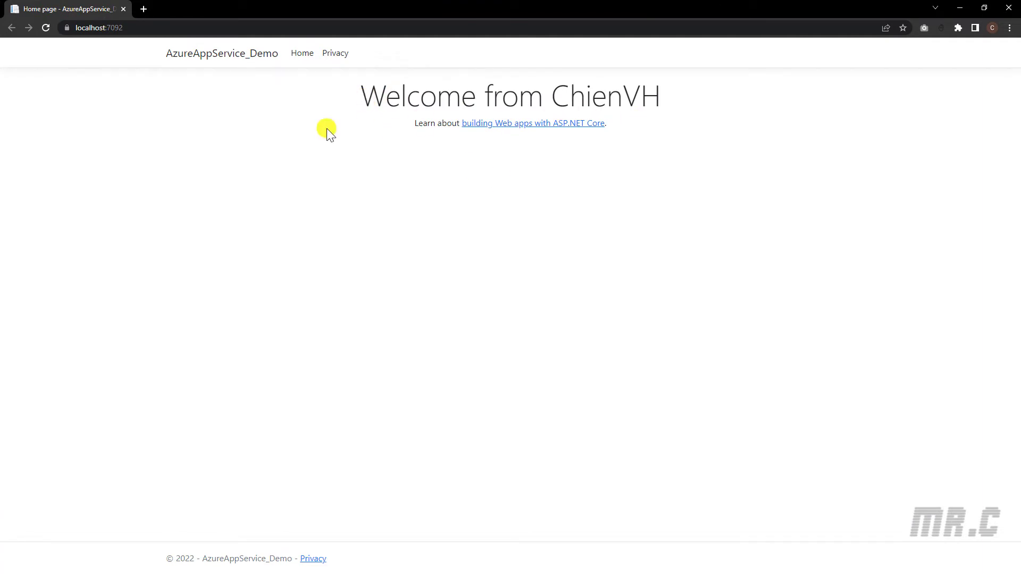
{"action": "mouse_move", "coordinate": [454, 145]}
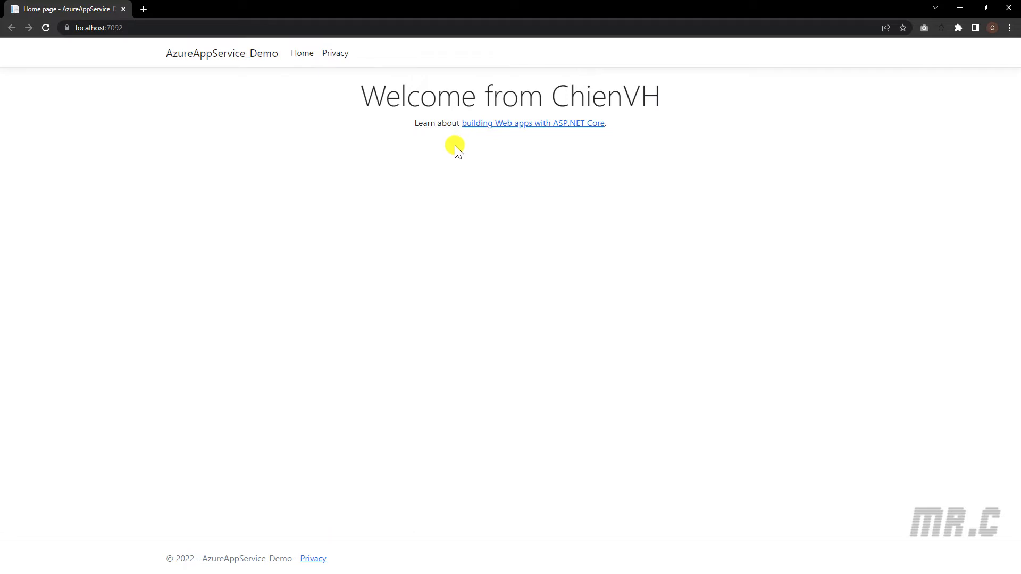
{"action": "mouse_move", "coordinate": [287, 86]}
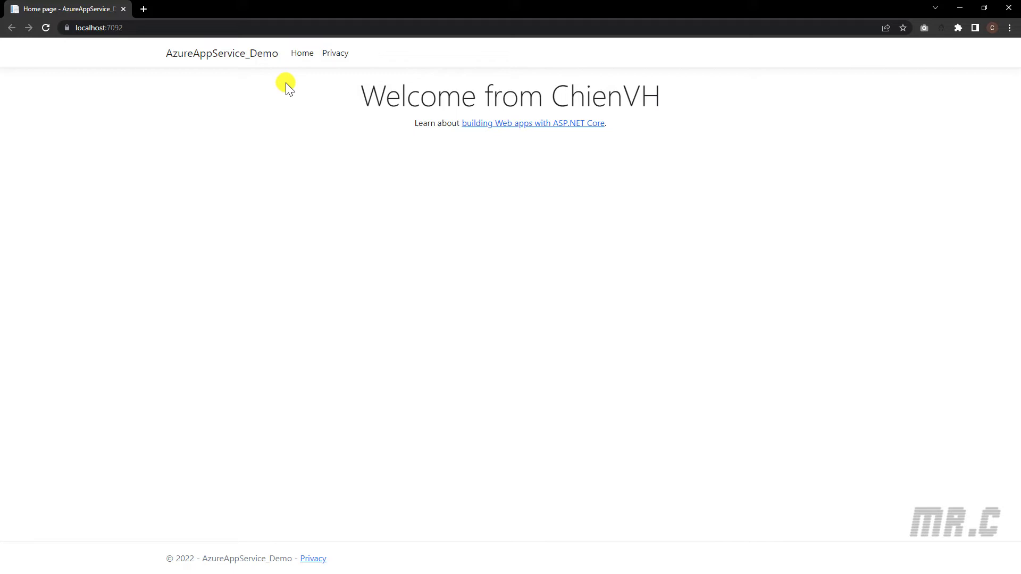
{"action": "mouse_move", "coordinate": [107, 44]}
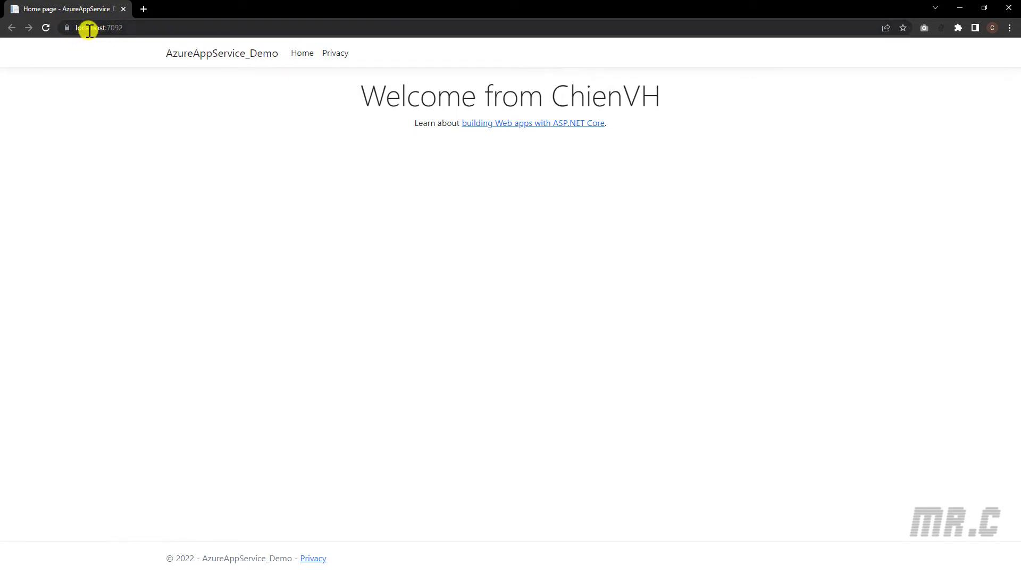
{"action": "mouse_move", "coordinate": [397, 142]}
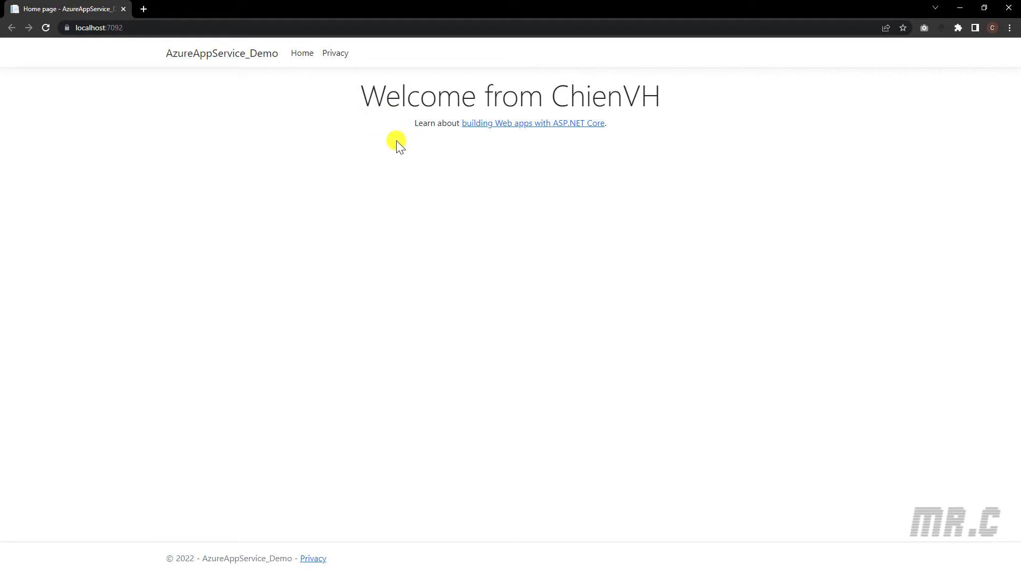
{"action": "mouse_move", "coordinate": [1013, 8]}
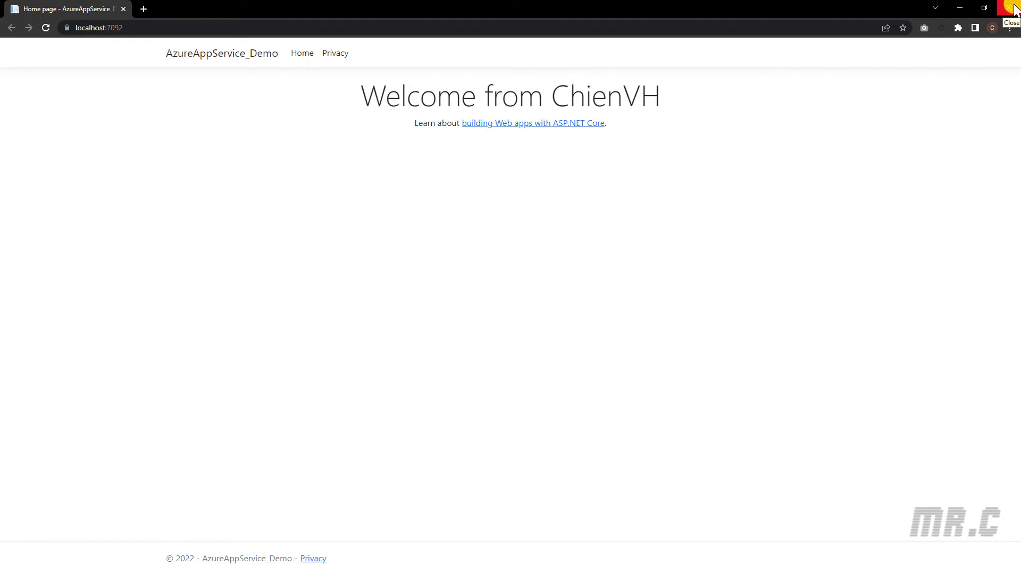
Close the browser, then get the chienvhapp publish profile from the Azure Portal.
{"action": "left_click", "coordinate": [1011, 7]}
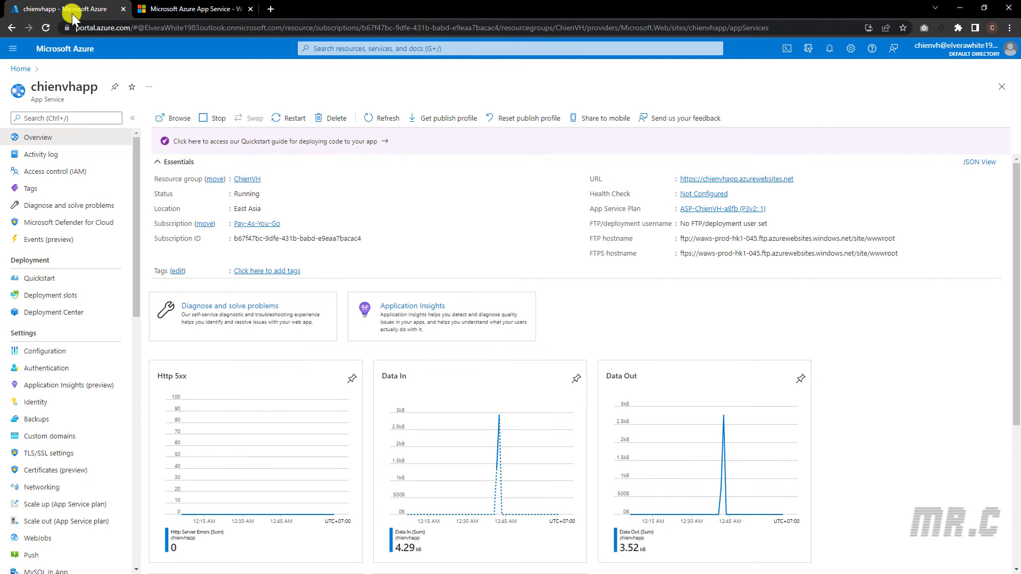
{"action": "mouse_move", "coordinate": [64, 138]}
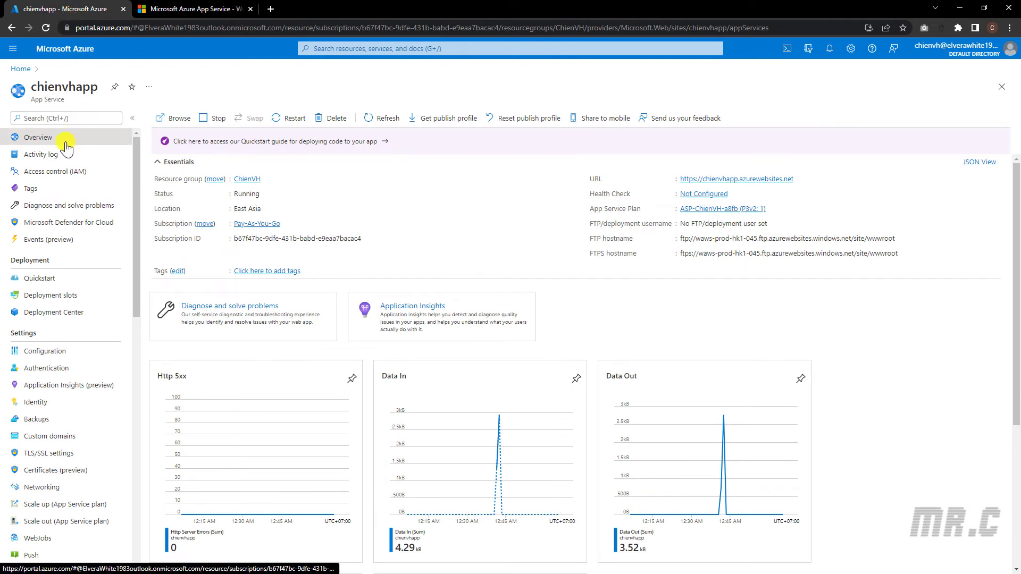
{"action": "mouse_move", "coordinate": [117, 140]}
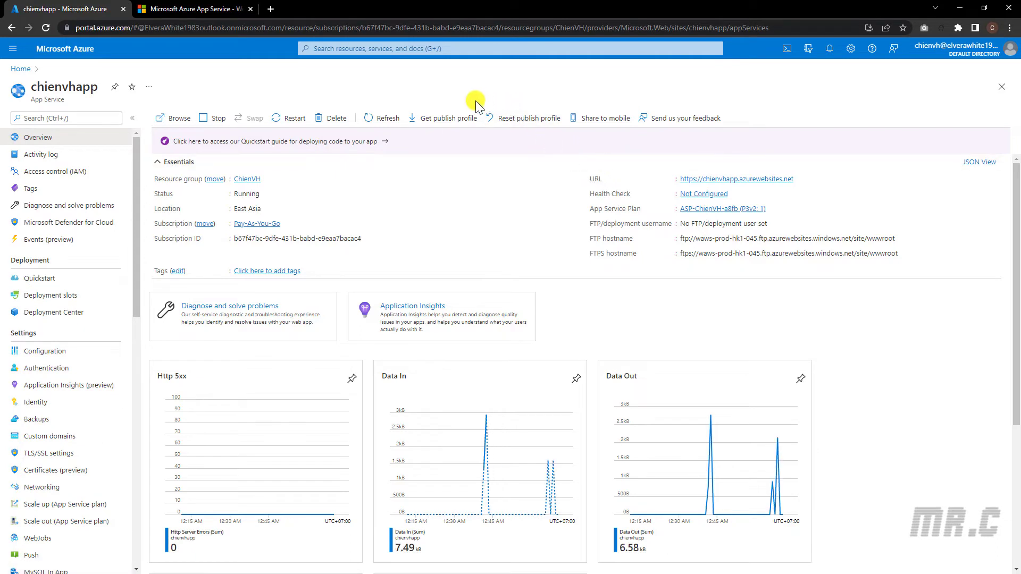
{"action": "mouse_move", "coordinate": [456, 120]}
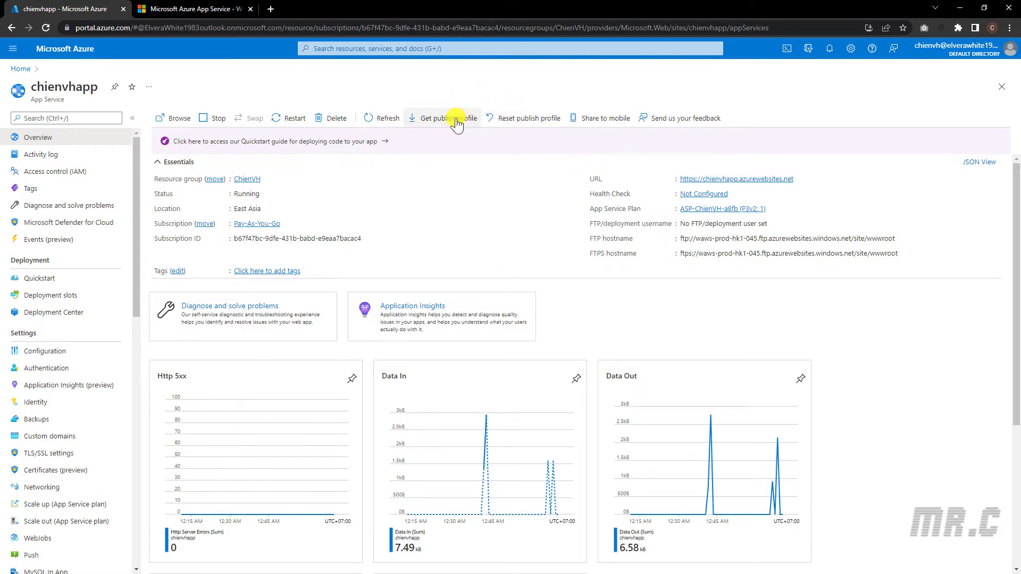
{"action": "left_click", "coordinate": [447, 118]}
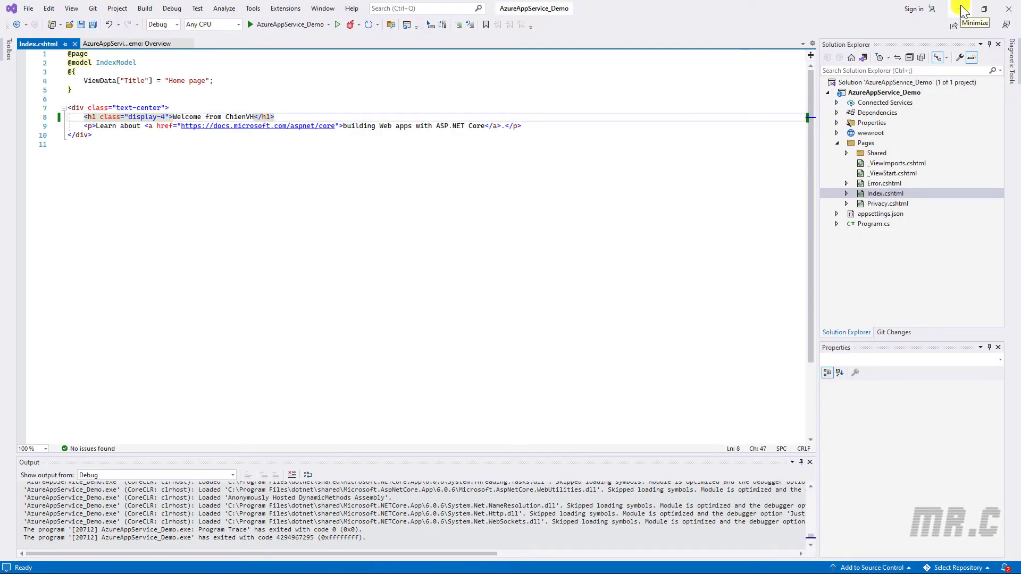
{"action": "mouse_move", "coordinate": [934, 105]}
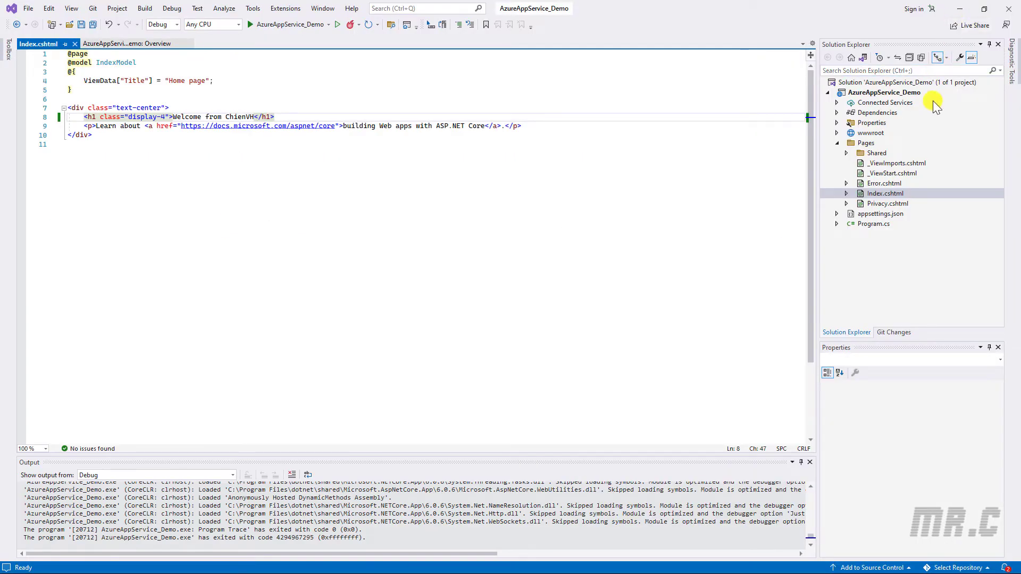
Bring up the Publish page for the AzureAppService_Demo project from Solution Explorer.
{"action": "double_click", "coordinate": [883, 91]}
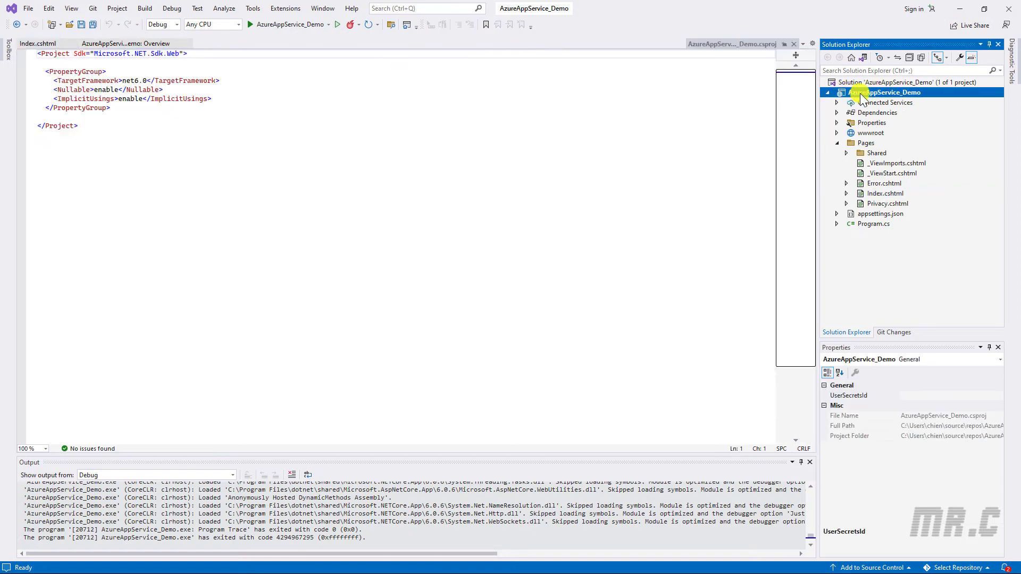
{"action": "mouse_move", "coordinate": [715, 158]}
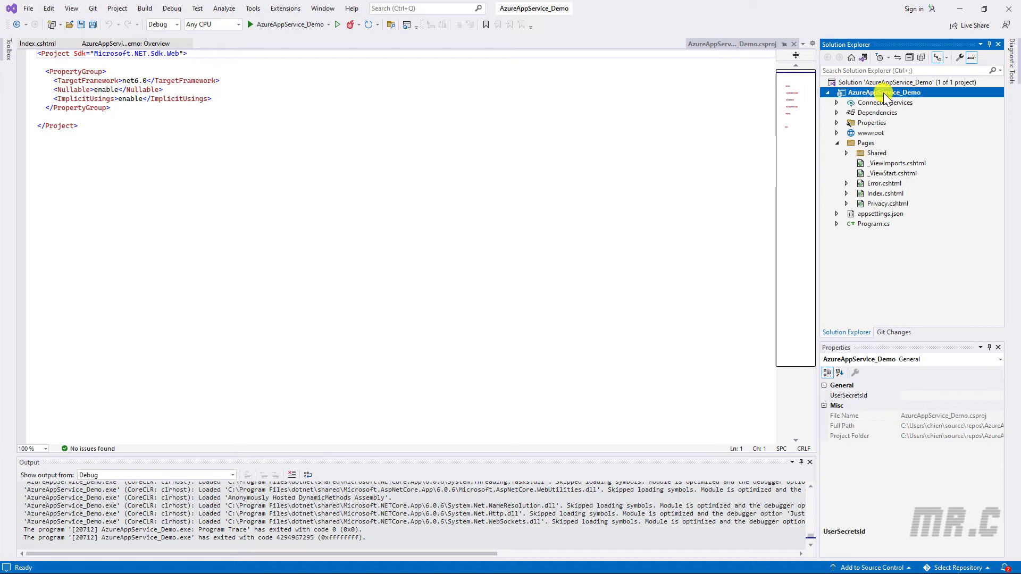
{"action": "right_click", "coordinate": [875, 91]}
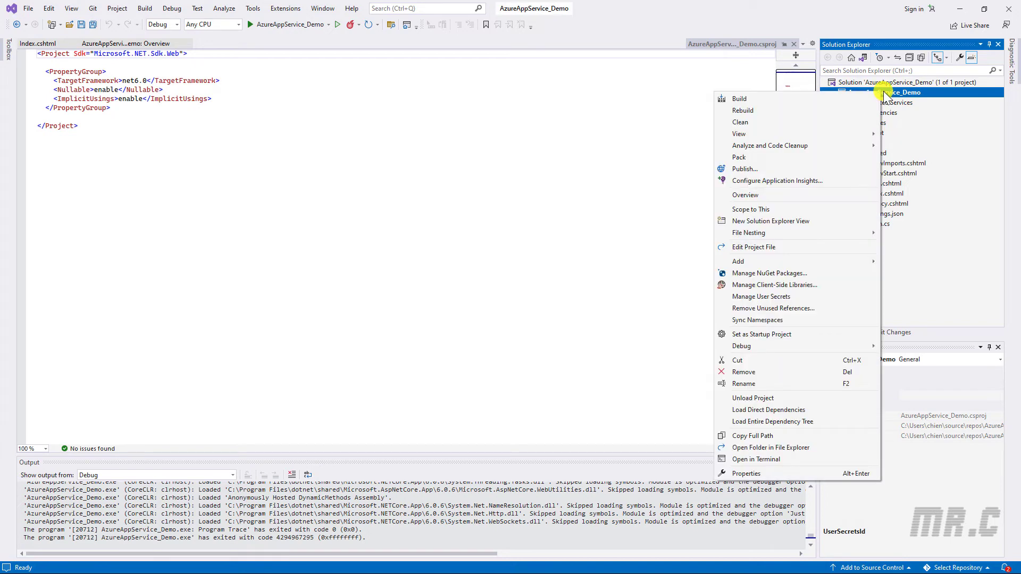
{"action": "mouse_move", "coordinate": [758, 169]}
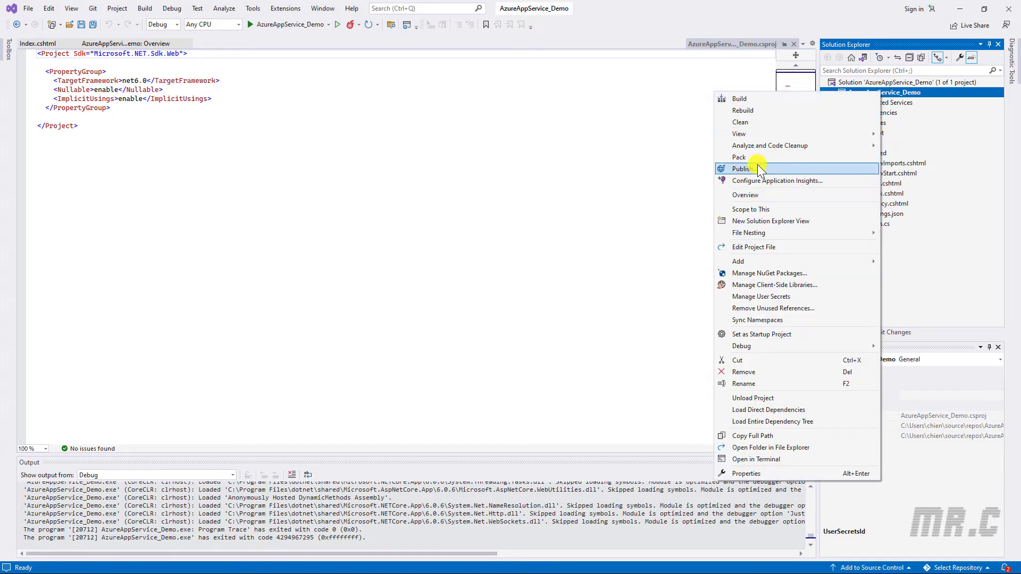
{"action": "left_click", "coordinate": [742, 169]}
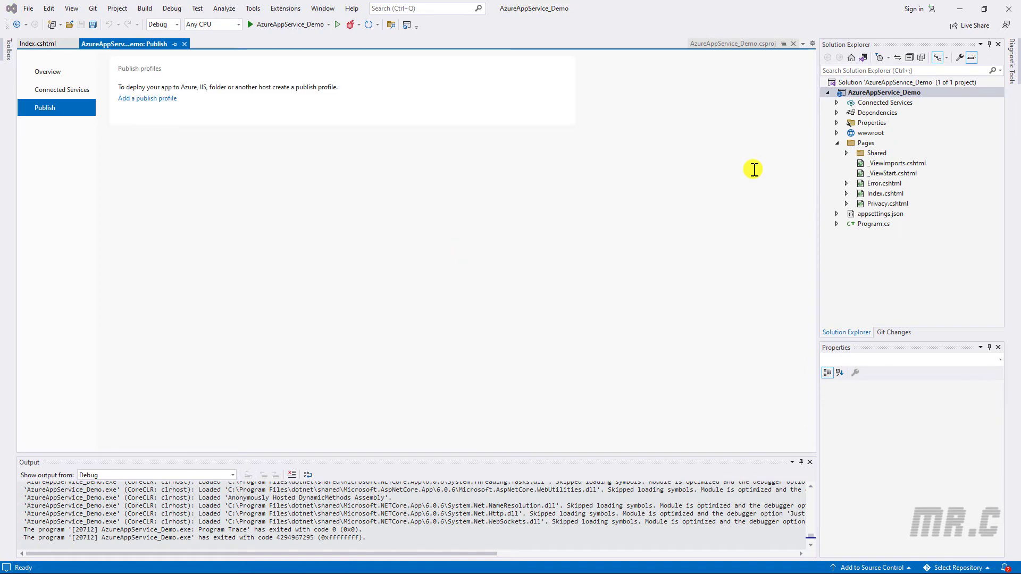
Begin a new publish profile via Import Profile and browse to the Downloads folder.
{"action": "left_click", "coordinate": [147, 98]}
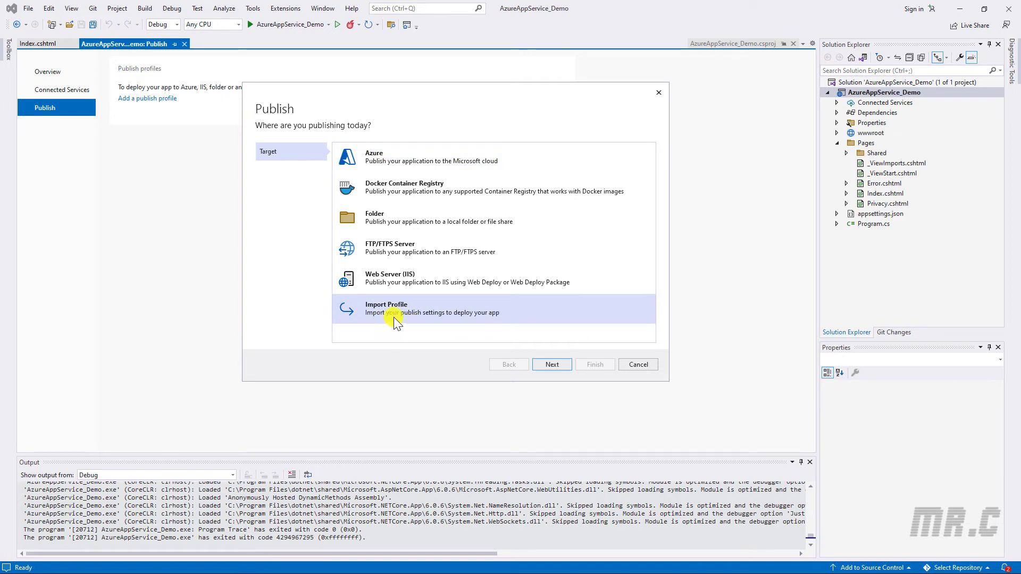
{"action": "mouse_move", "coordinate": [472, 323]}
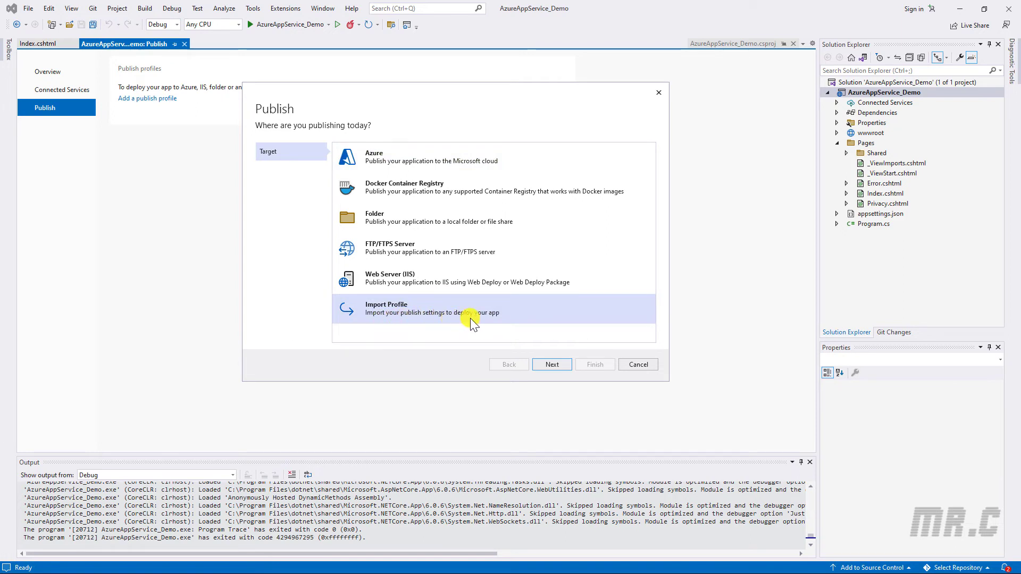
{"action": "mouse_move", "coordinate": [586, 352]}
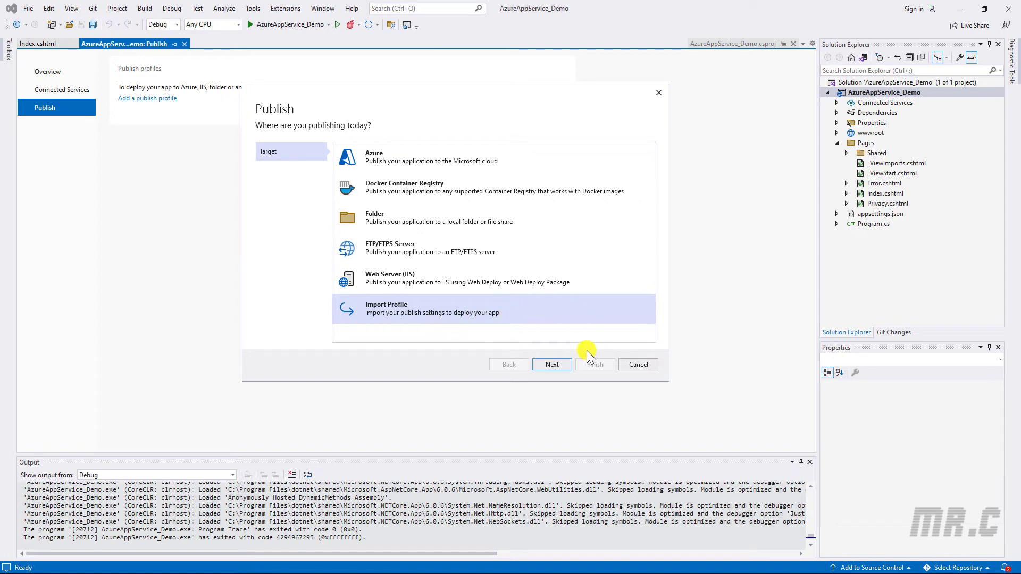
{"action": "left_click", "coordinate": [552, 364]}
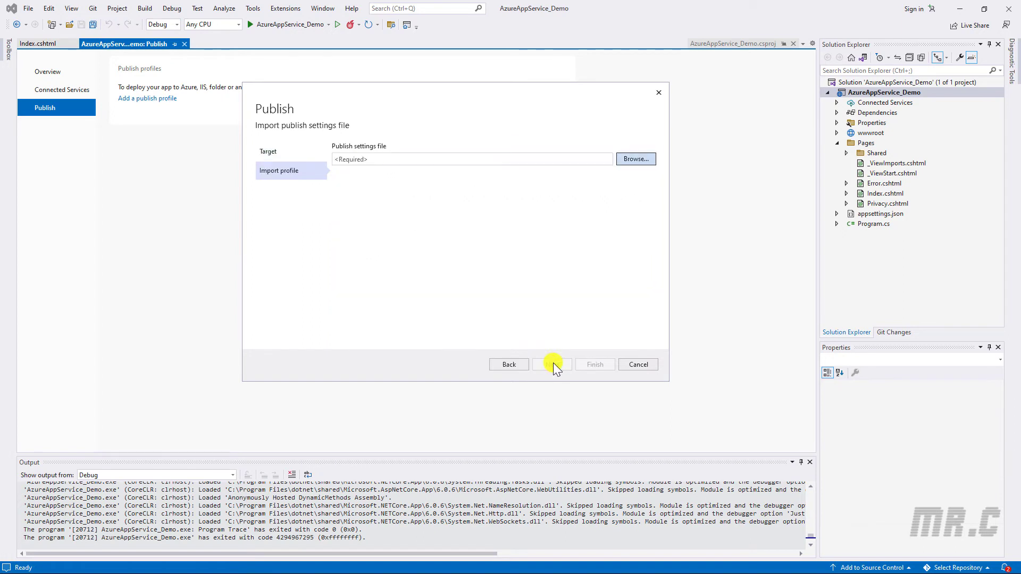
{"action": "mouse_move", "coordinate": [371, 159]}
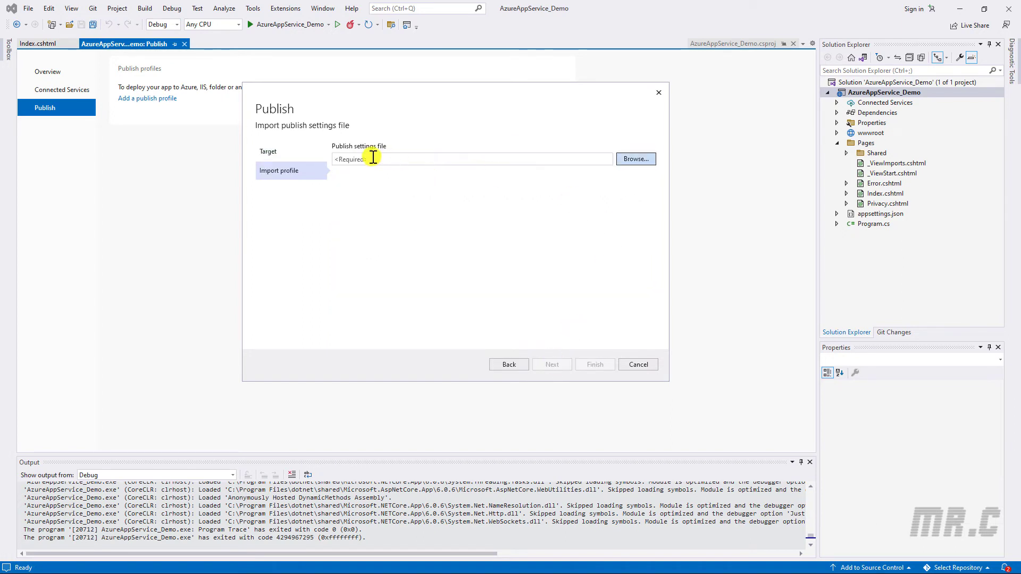
{"action": "left_click", "coordinate": [633, 159]}
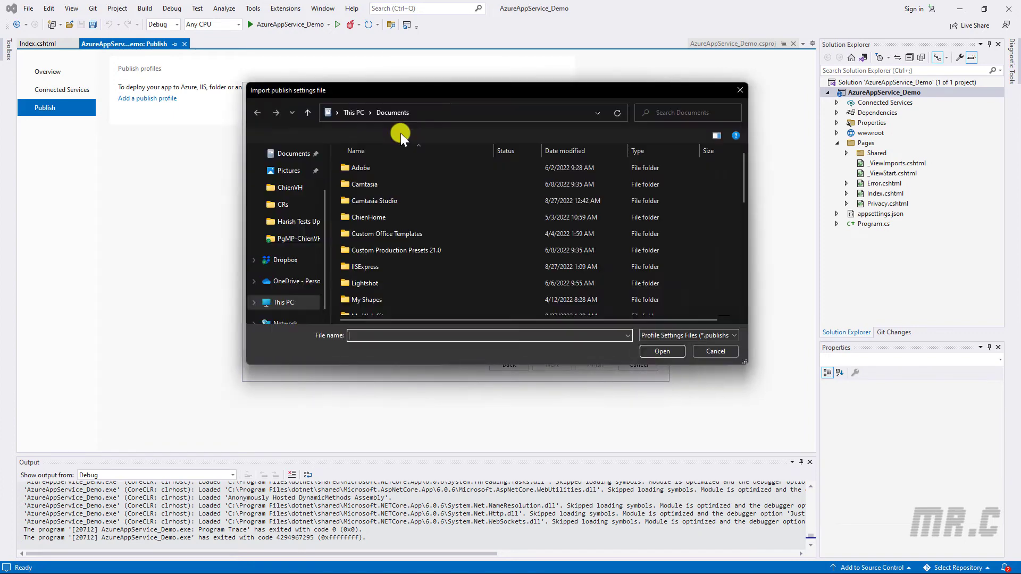
{"action": "left_click", "coordinate": [294, 170]}
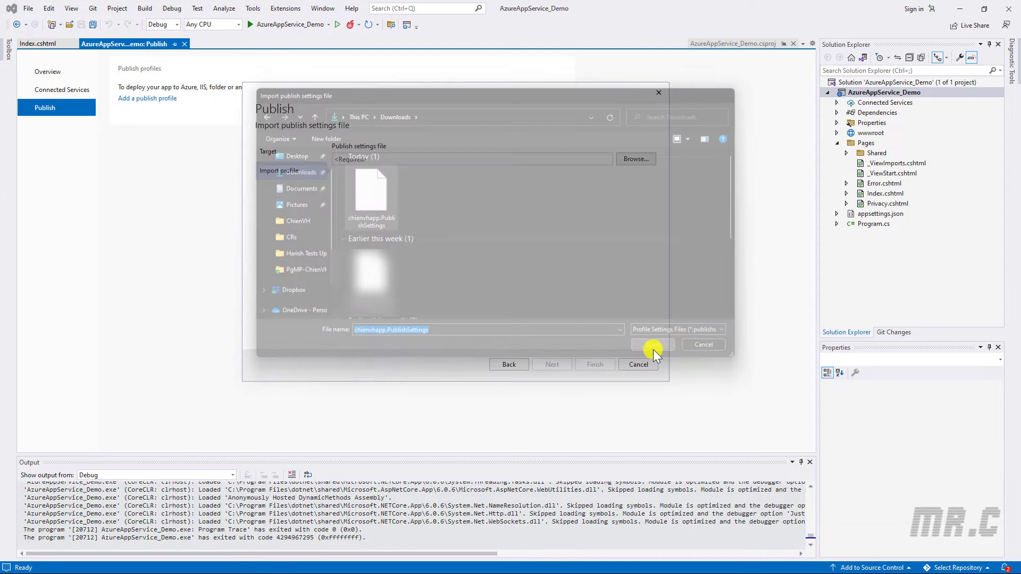
Select chienvhapp.PublishSettings and finish creating the Web Deploy profile.
{"action": "left_click", "coordinate": [651, 343]}
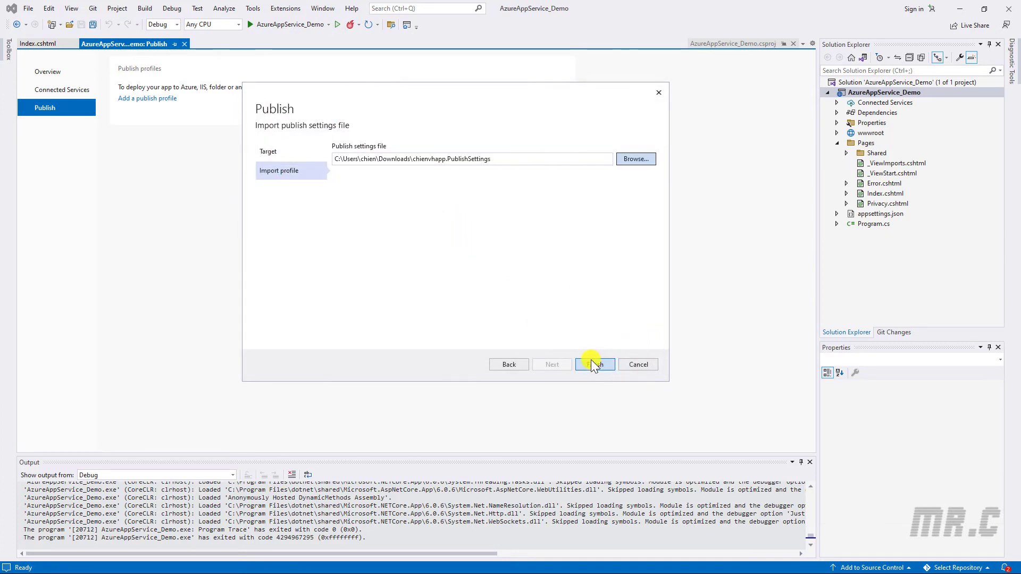
{"action": "left_click", "coordinate": [594, 363]}
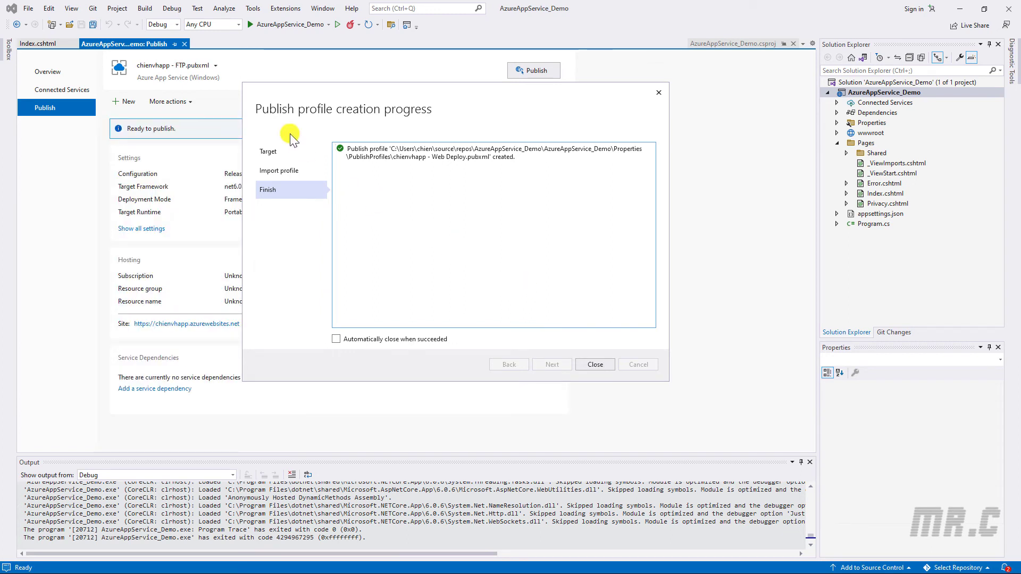
{"action": "mouse_move", "coordinate": [427, 122]}
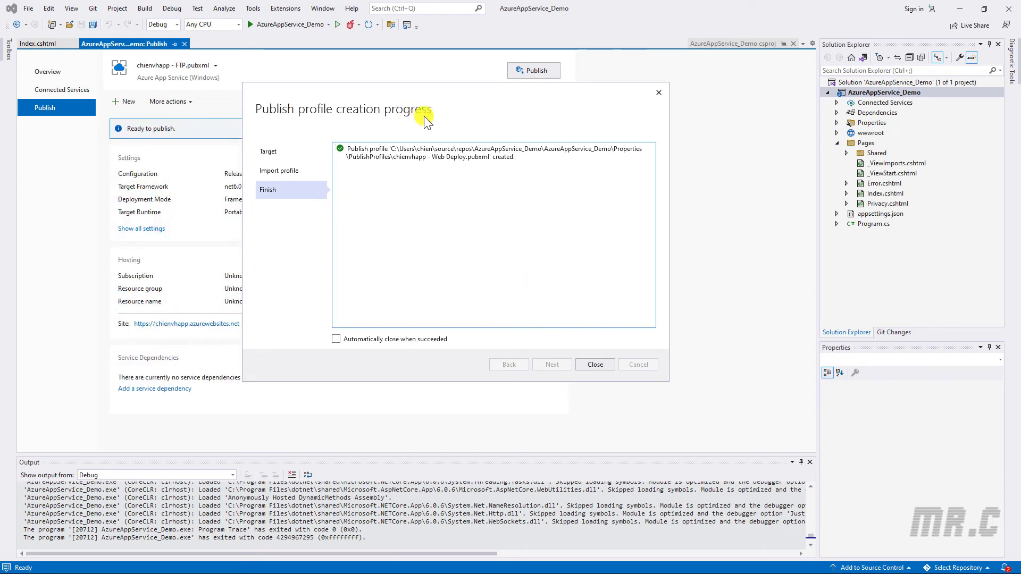
{"action": "mouse_move", "coordinate": [340, 145]}
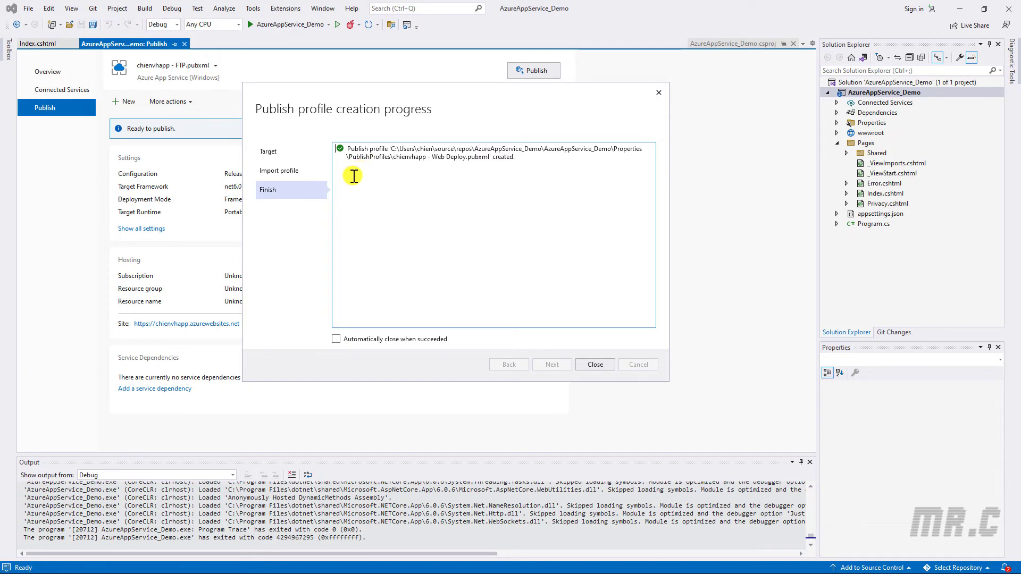
{"action": "mouse_move", "coordinate": [362, 204]}
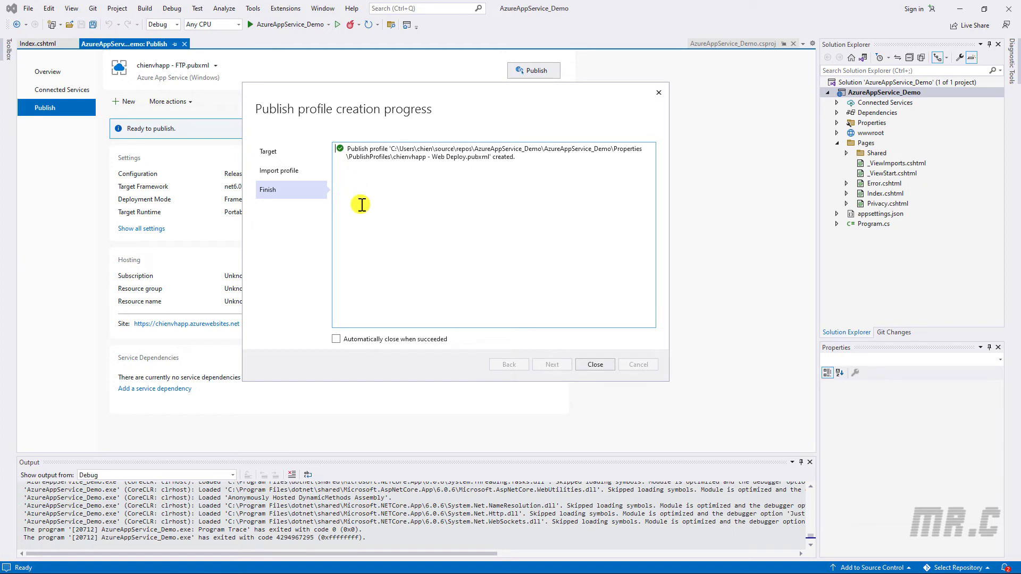
{"action": "mouse_move", "coordinate": [336, 339]}
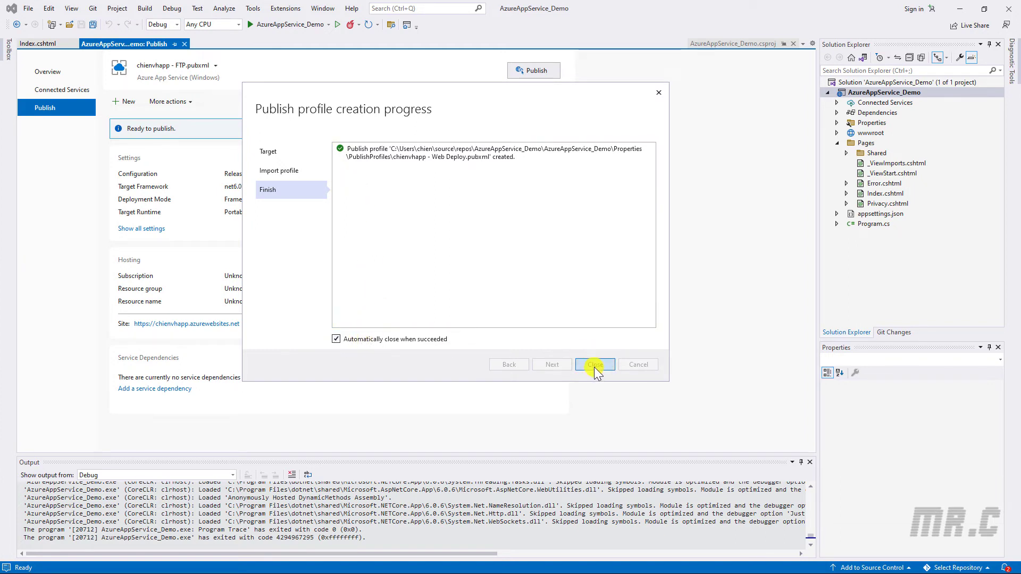
{"action": "left_click", "coordinate": [594, 365]}
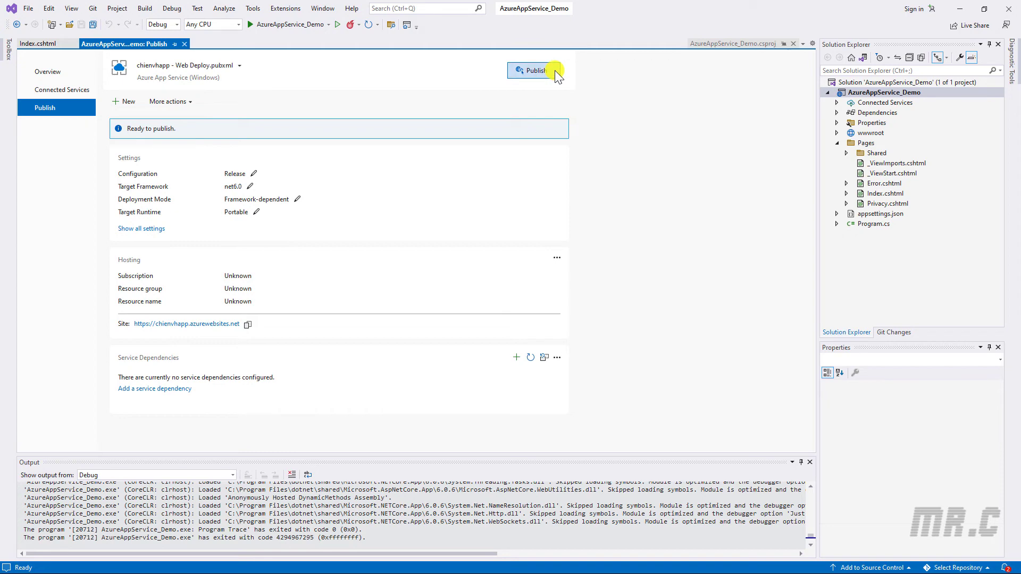
{"action": "mouse_move", "coordinate": [910, 305]}
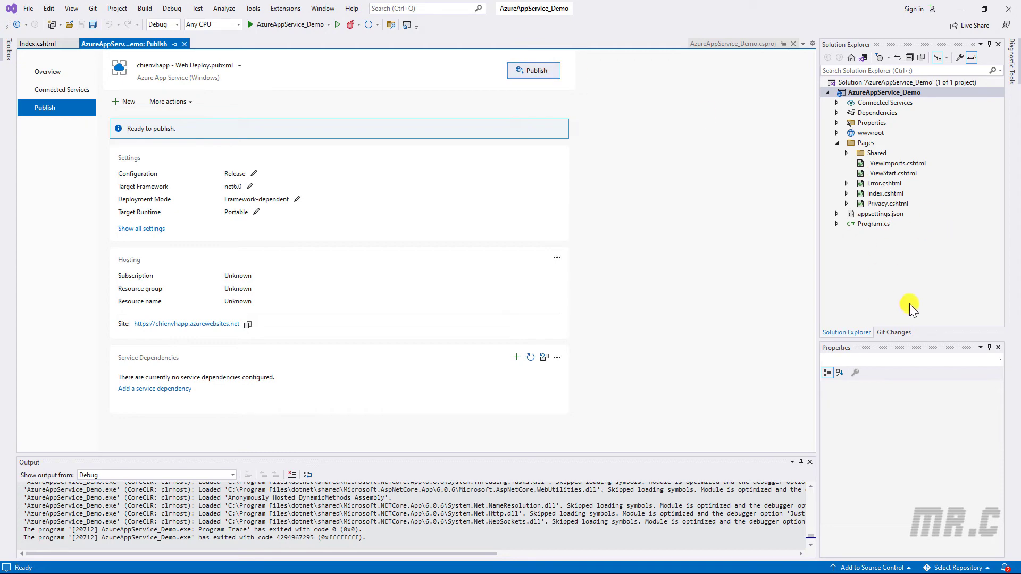
{"action": "mouse_move", "coordinate": [823, 303]}
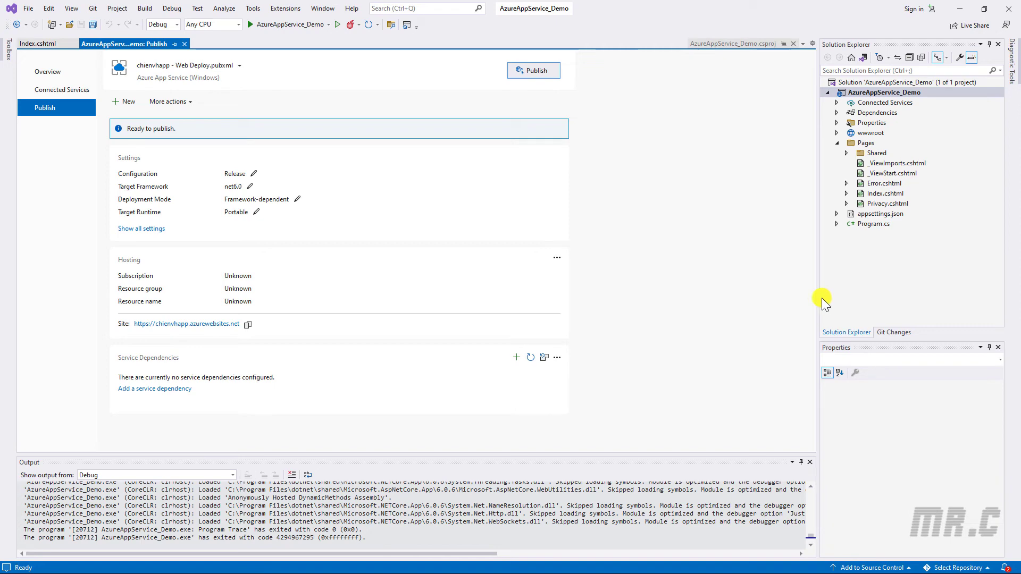
Publish AzureAppService_Demo to Azure App Service via the chienvhapp profile.
{"action": "left_click", "coordinate": [533, 70]}
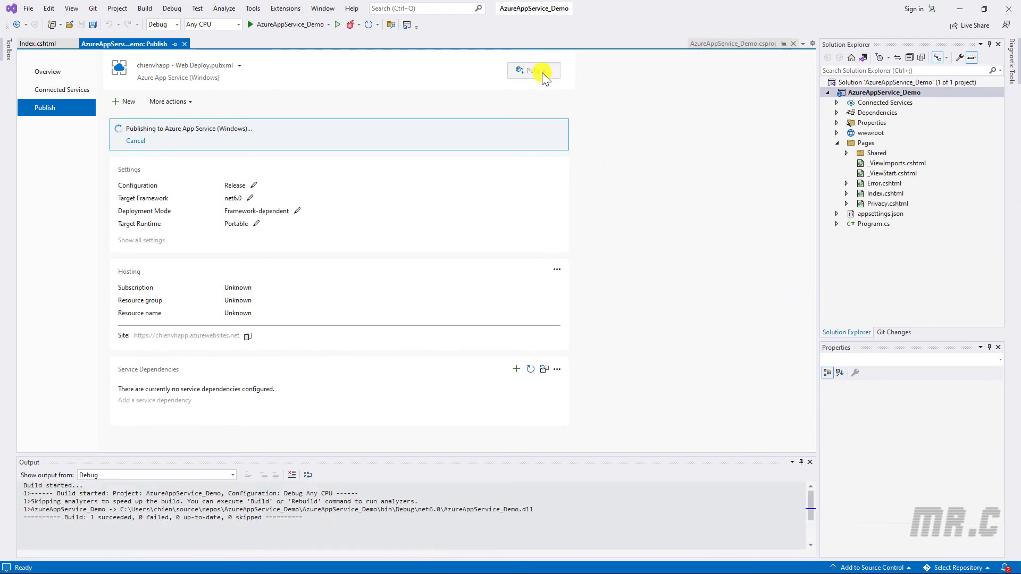
{"action": "left_click", "coordinate": [533, 70]}
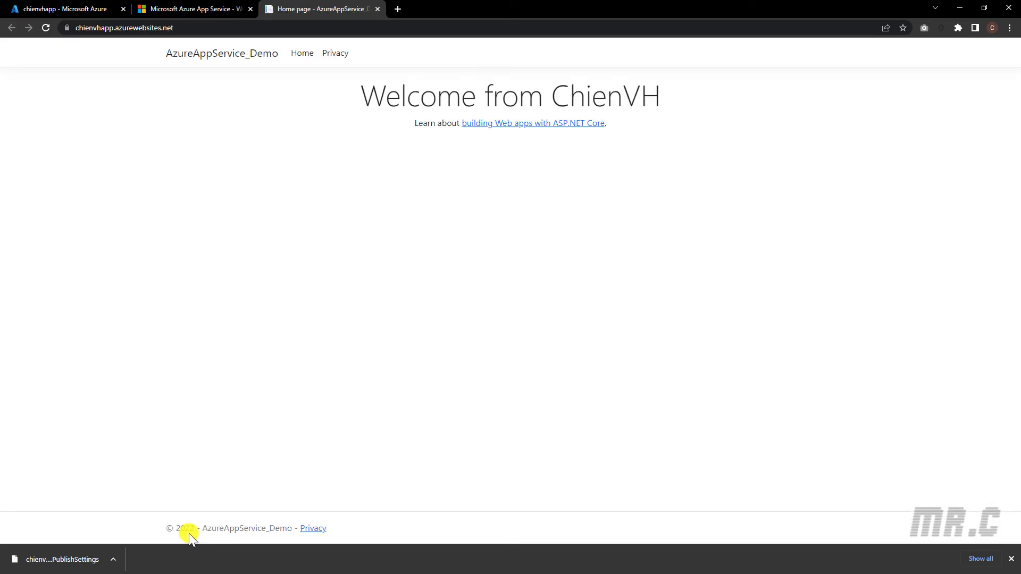
{"action": "mouse_move", "coordinate": [232, 489]}
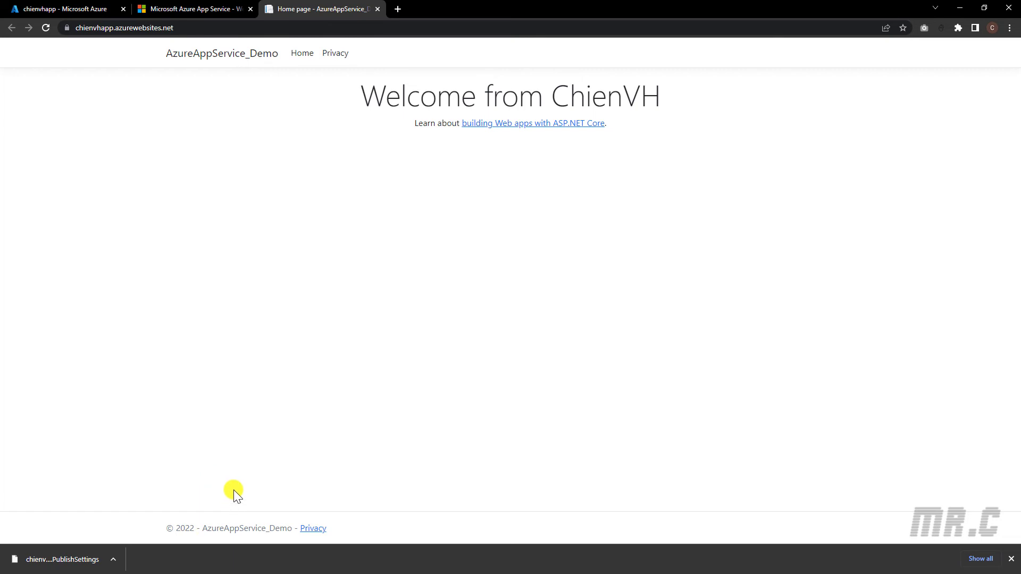
{"action": "mouse_move", "coordinate": [116, 45]}
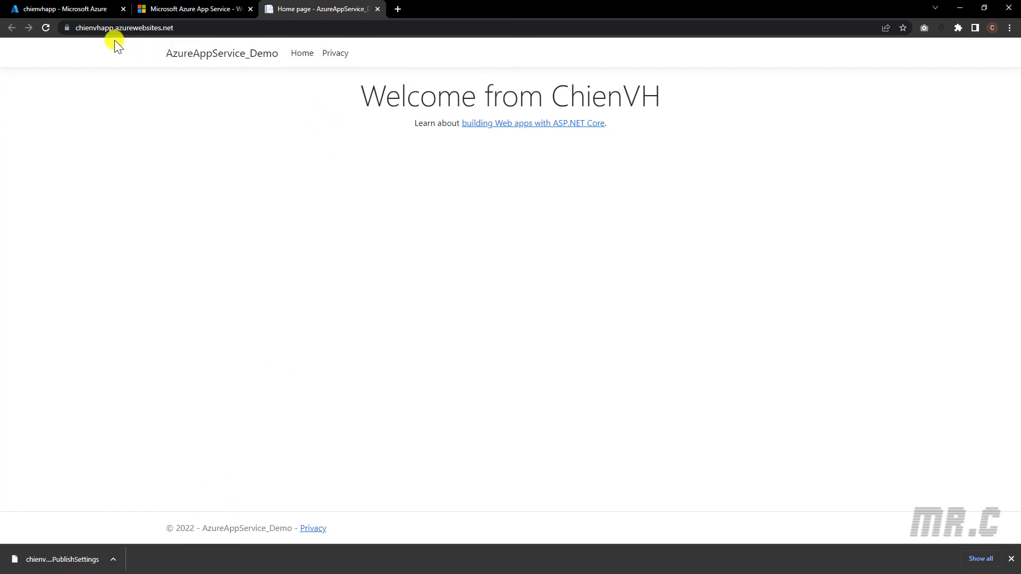
{"action": "mouse_move", "coordinate": [116, 31]}
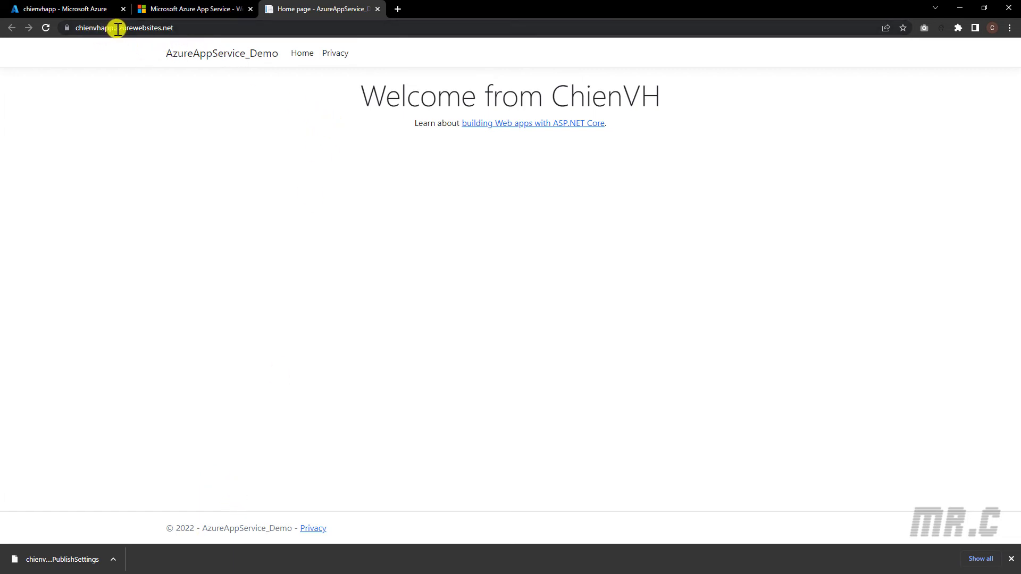
{"action": "mouse_move", "coordinate": [261, 41]}
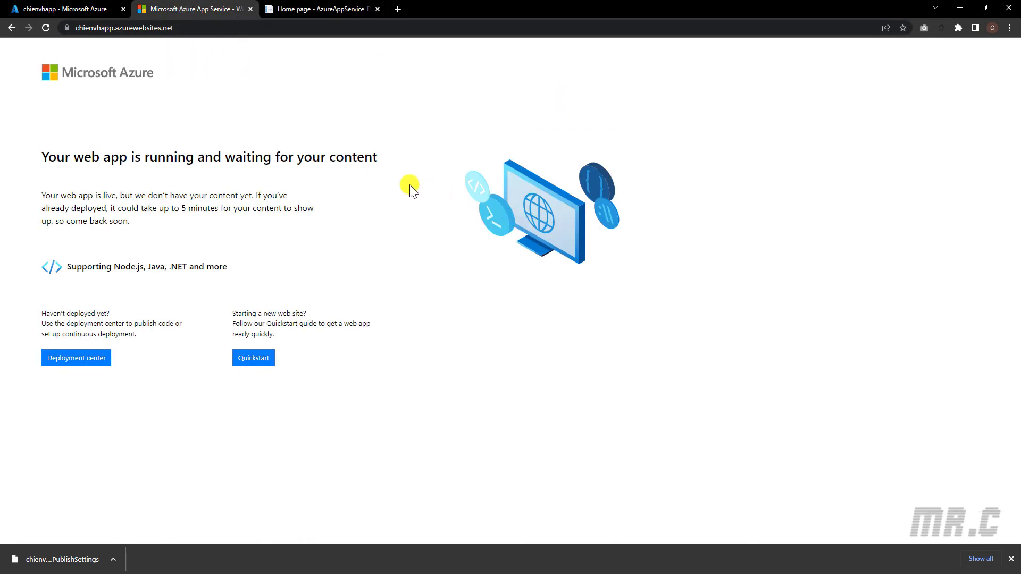
{"action": "mouse_move", "coordinate": [97, 105]}
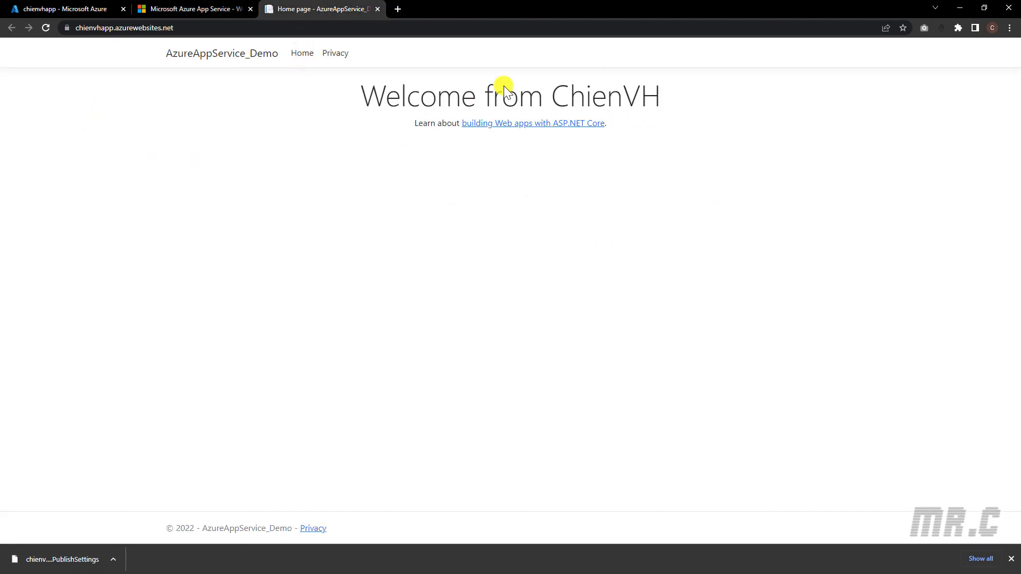
{"action": "left_click", "coordinate": [335, 53]}
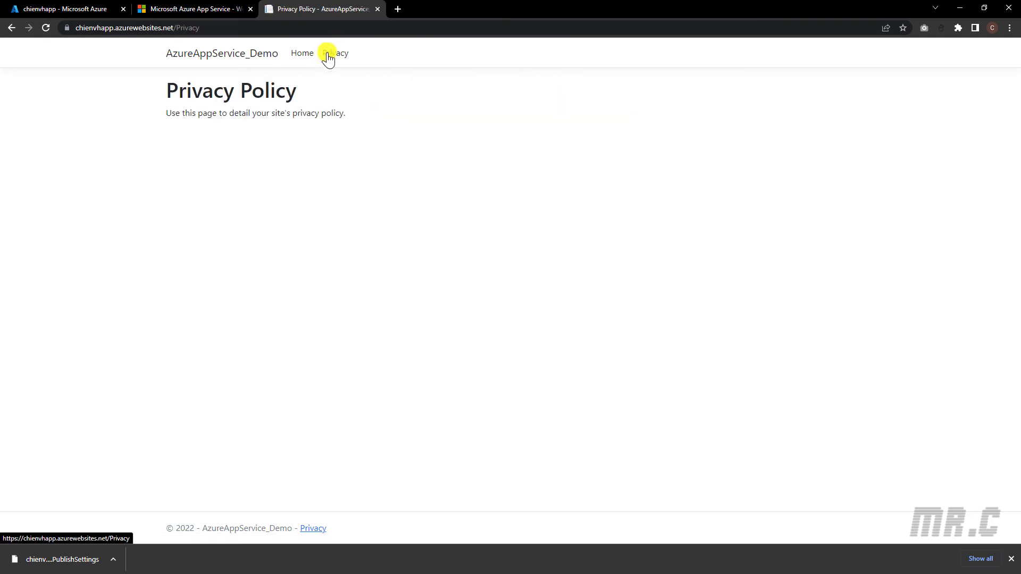
{"action": "left_click", "coordinate": [301, 53]}
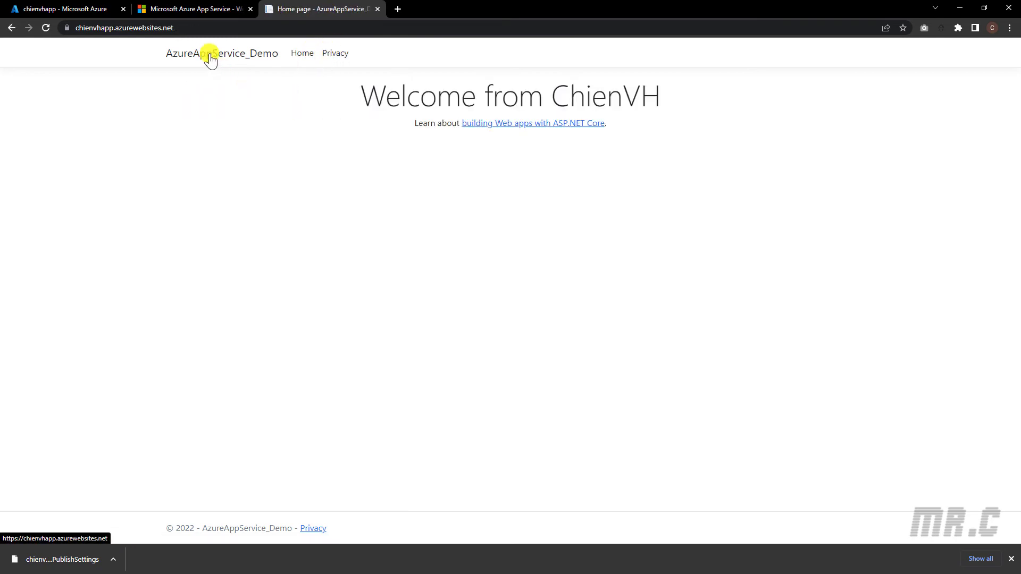
{"action": "mouse_move", "coordinate": [335, 53]}
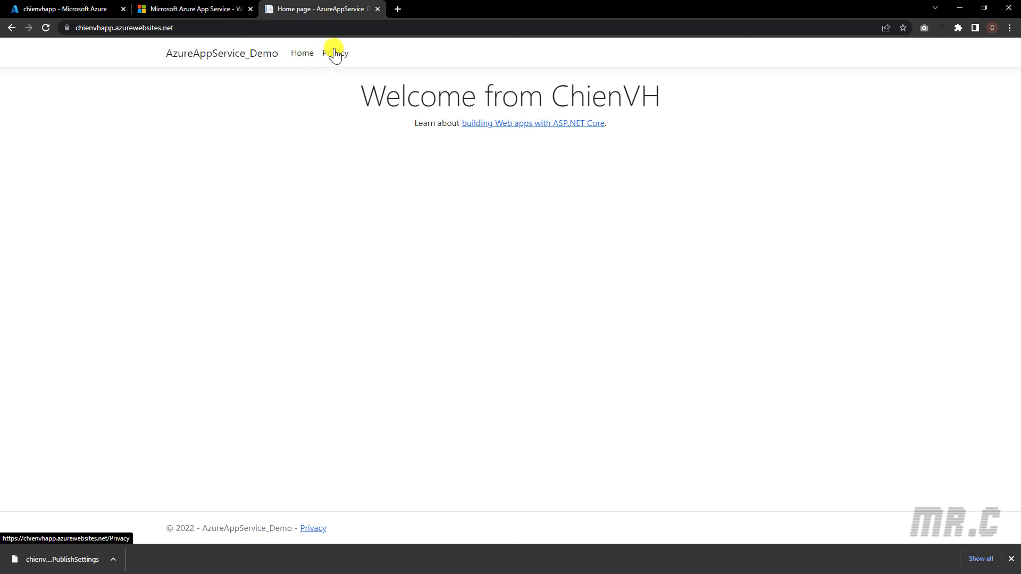
{"action": "left_click", "coordinate": [335, 53]}
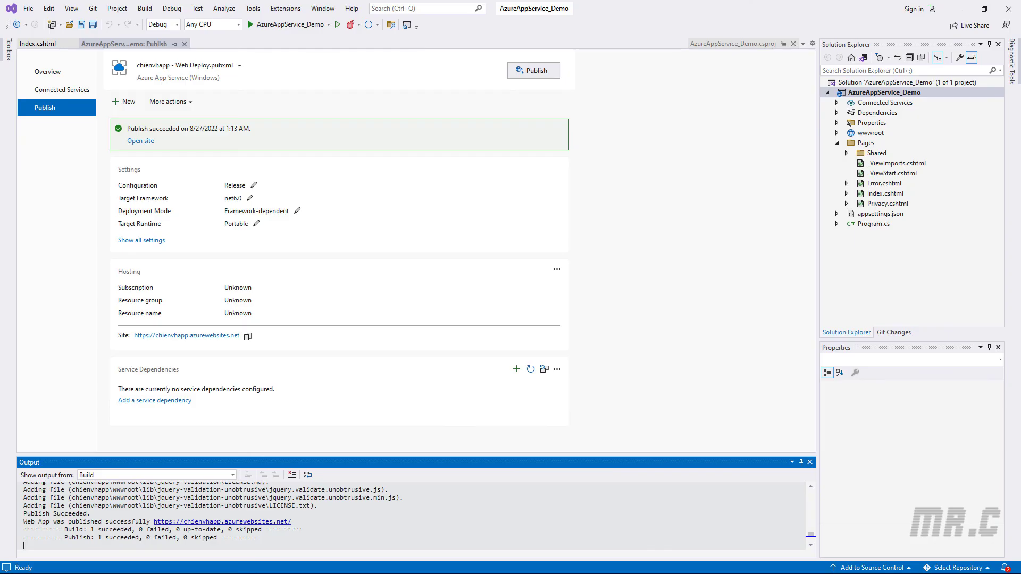
{"action": "mouse_move", "coordinate": [886, 203]}
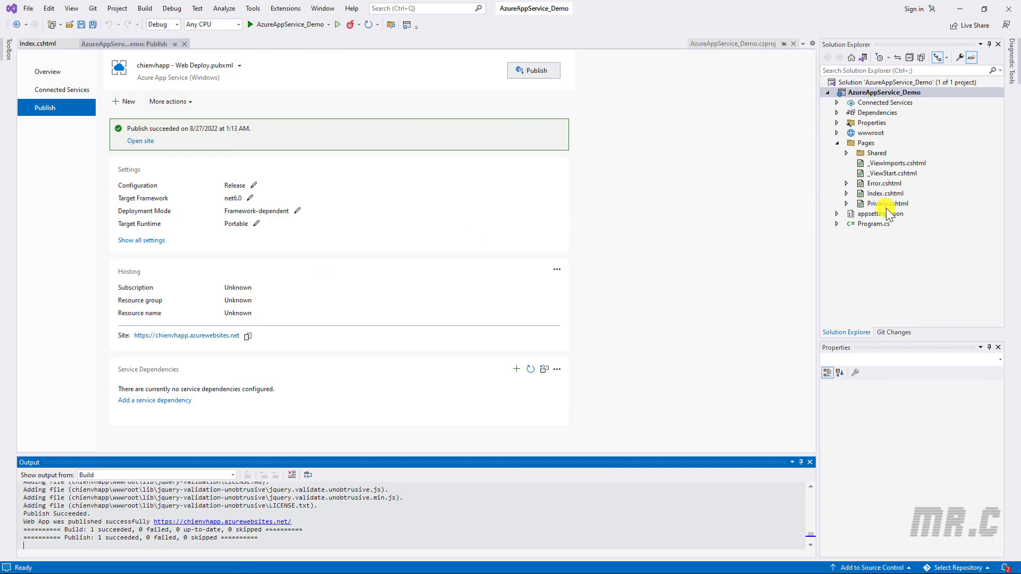
Add a 'Thank you for watching the video.' paragraph to Privacy.cshtml.
{"action": "double_click", "coordinate": [887, 203]}
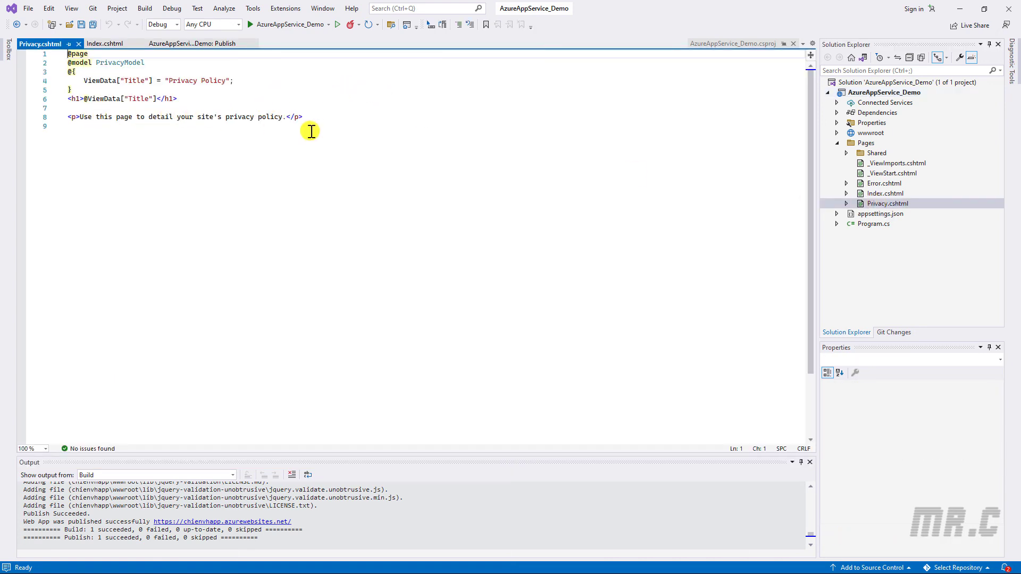
{"action": "left_click", "coordinate": [70, 117]}
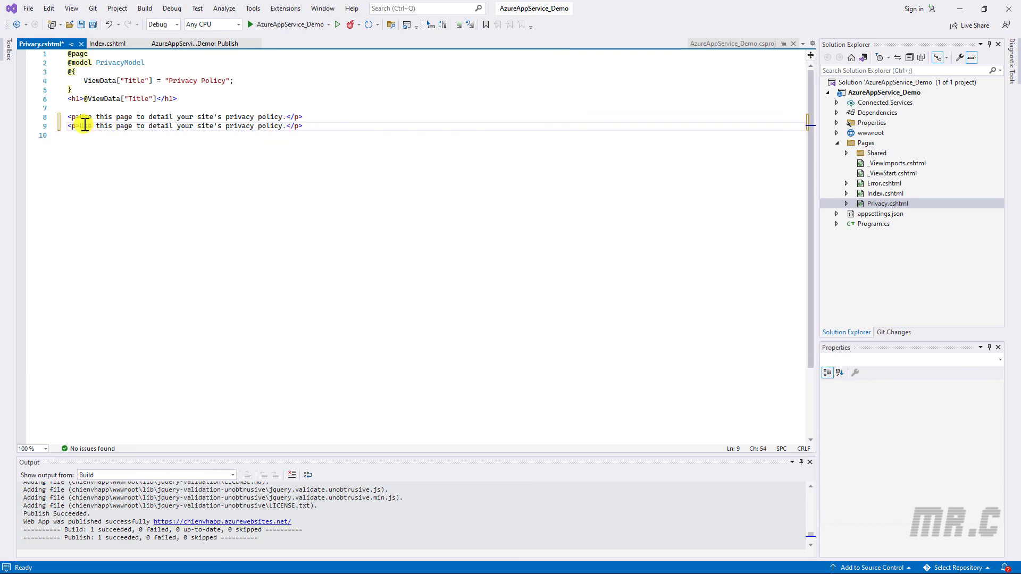
{"action": "type", "text": "Thank you.</p>"}
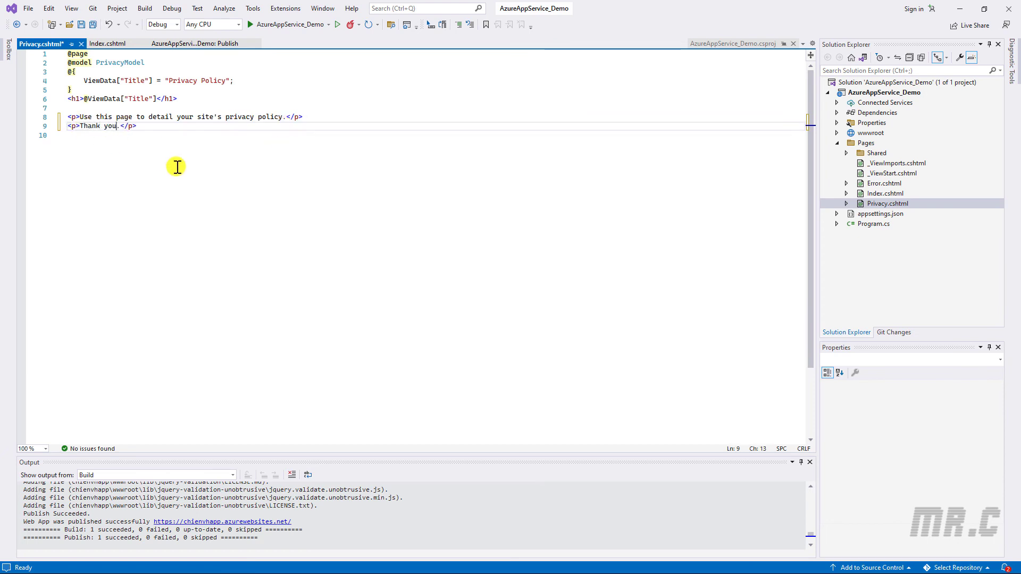
{"action": "type", "text": "for watching the video"}
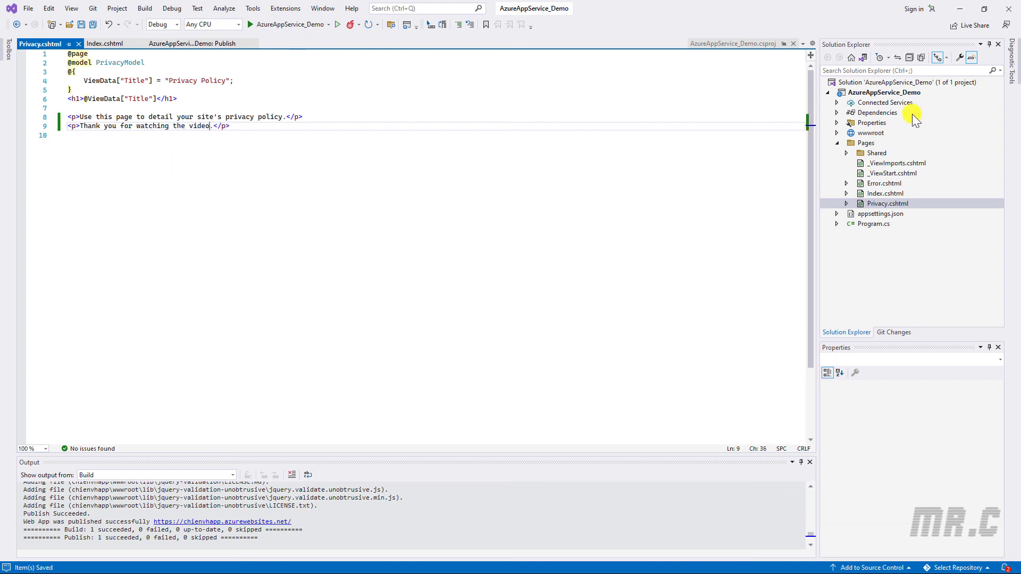
Republish the project to Azure from the project's Publish page.
{"action": "right_click", "coordinate": [896, 92]}
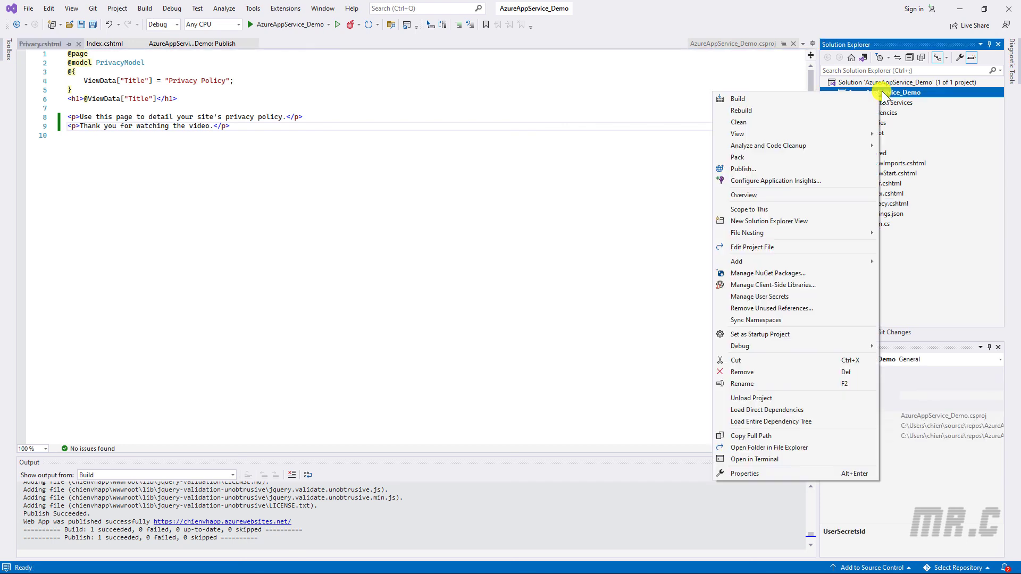
{"action": "left_click", "coordinate": [742, 169]}
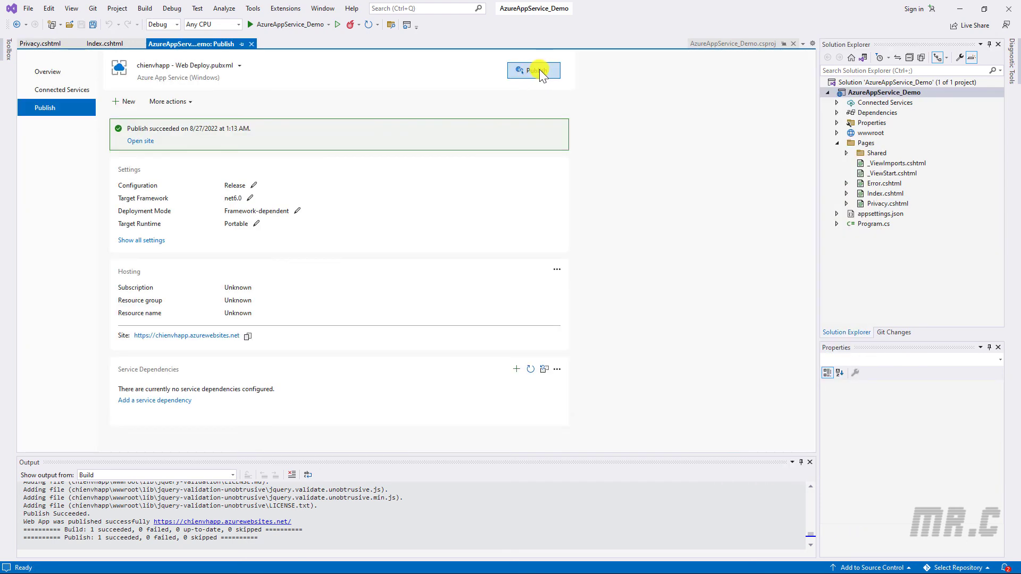
{"action": "left_click", "coordinate": [532, 70]}
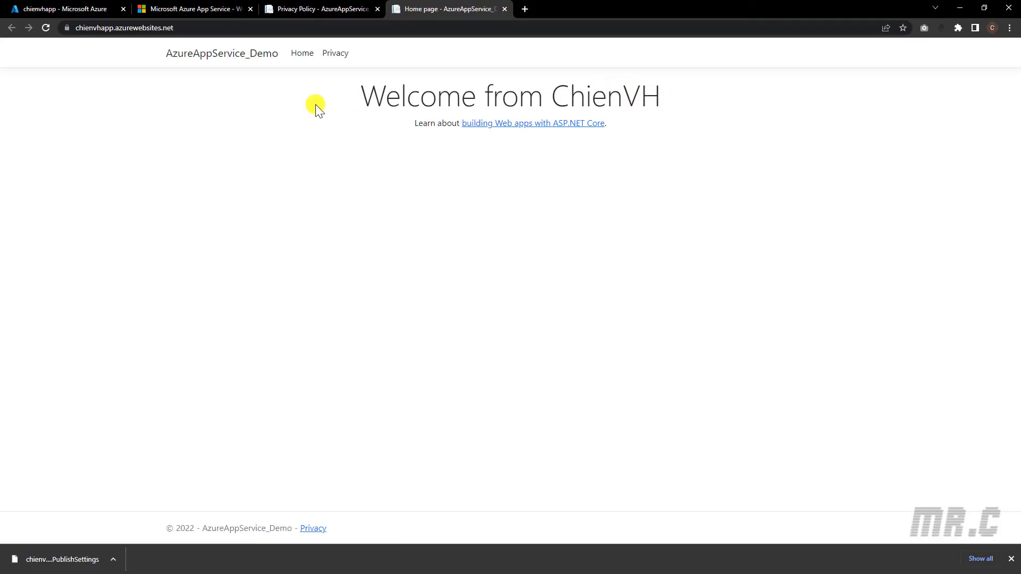
Confirm the live Privacy page shows the thank-you sentence, then return to the Azure portal tab.
{"action": "left_click", "coordinate": [335, 53]}
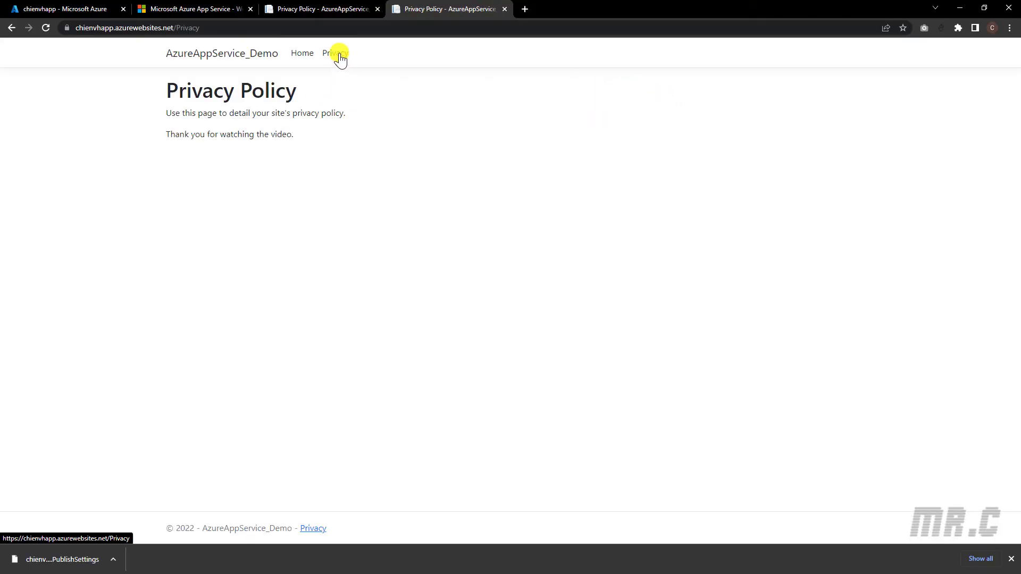
{"action": "mouse_move", "coordinate": [167, 137]}
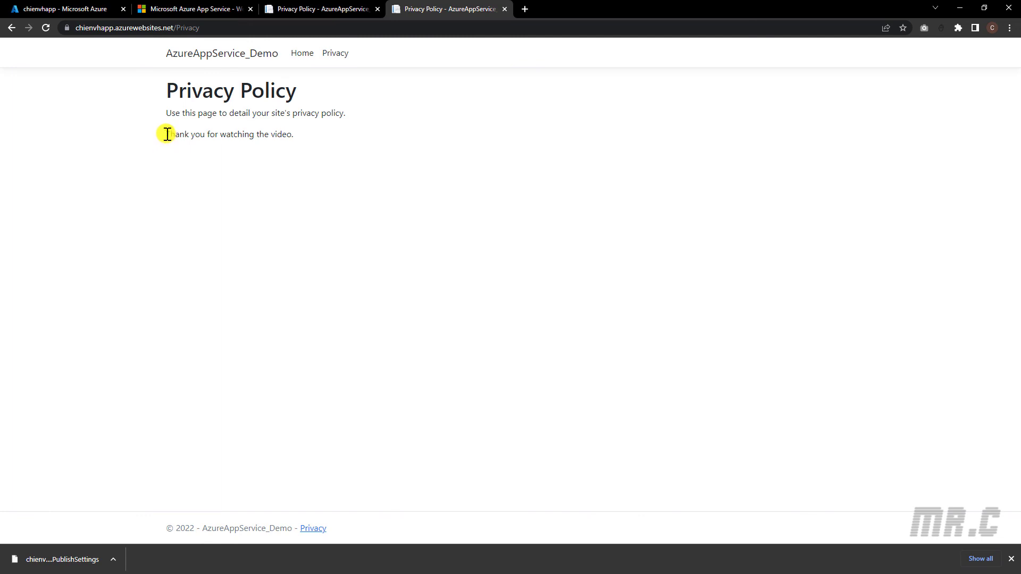
{"action": "left_click_drag", "start_coordinate": [166, 134], "coordinate": [294, 134]}
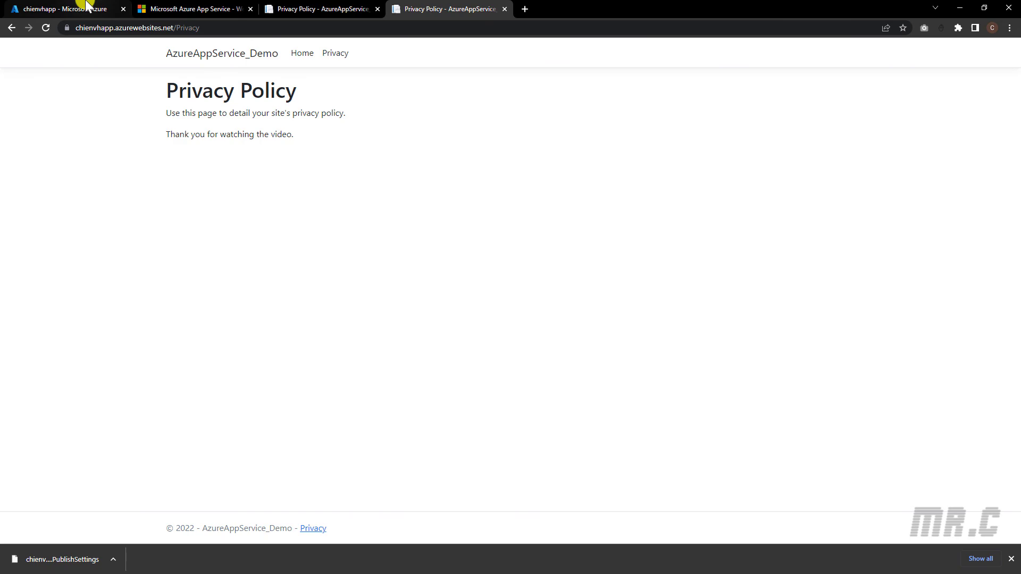
{"action": "left_click", "coordinate": [61, 8]}
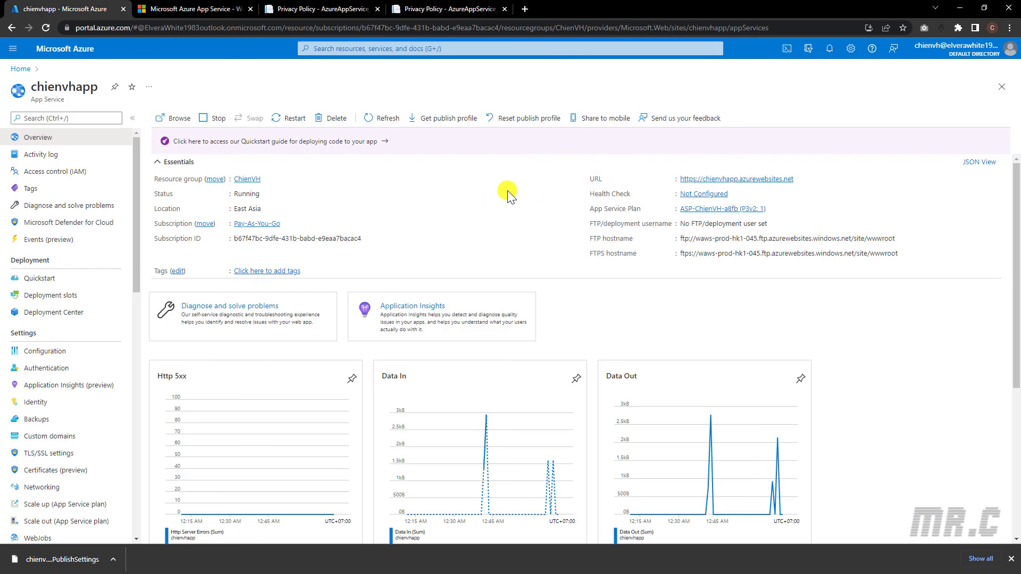